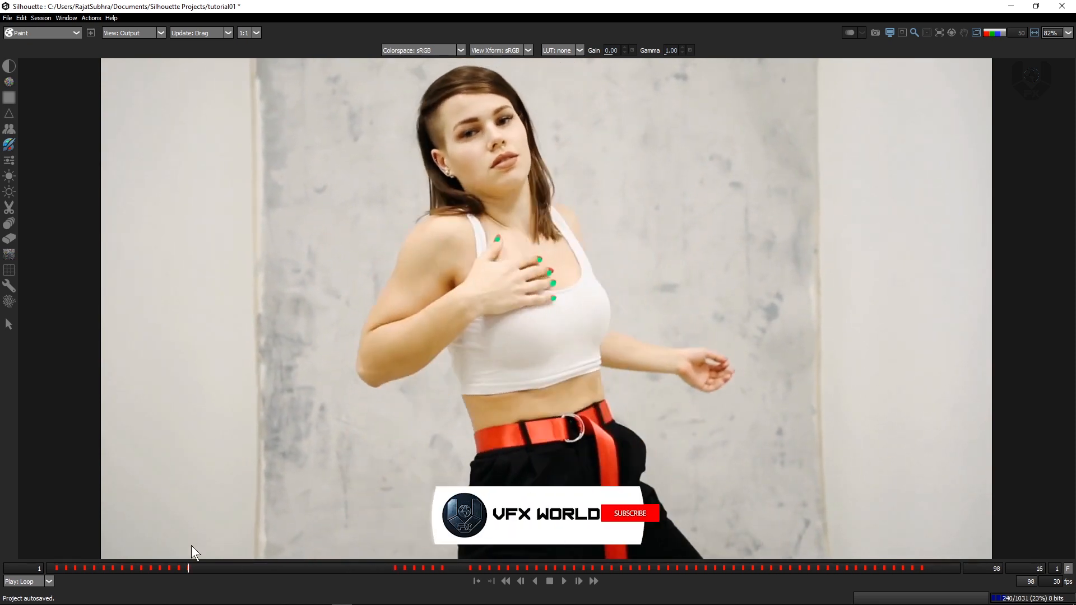
Scrub through several frames of the finished shot to review the green paint strokes on the dancer
left_click(107, 567)
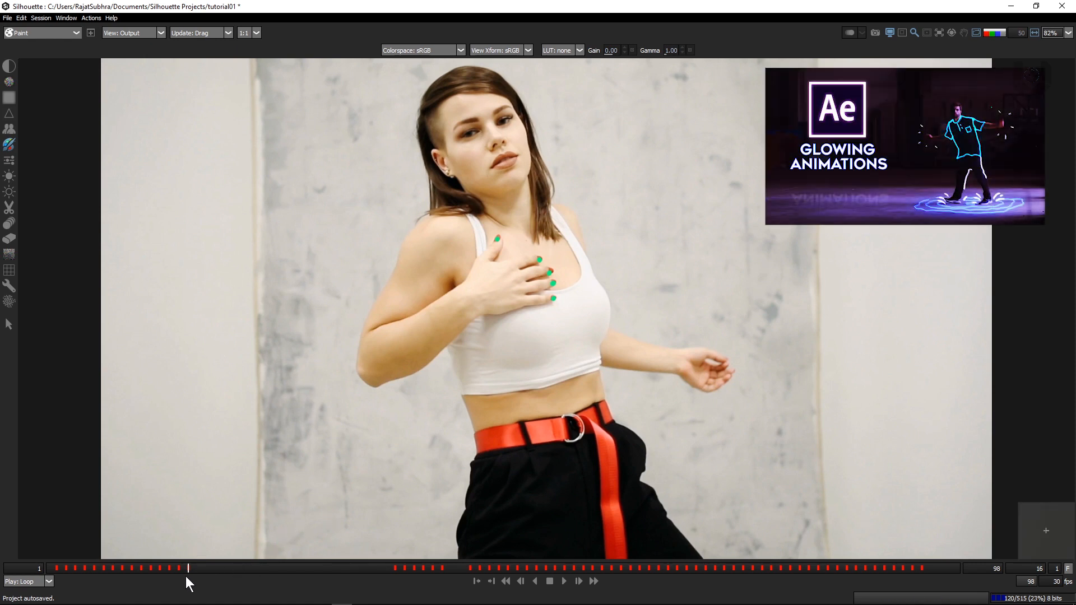
left_click(369, 567)
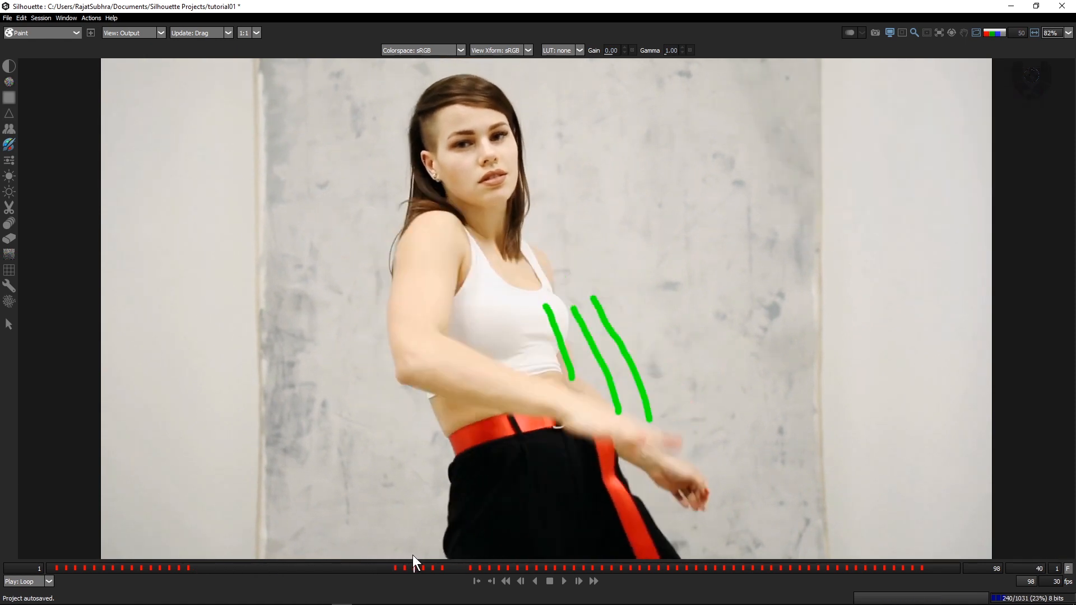
left_click(414, 567)
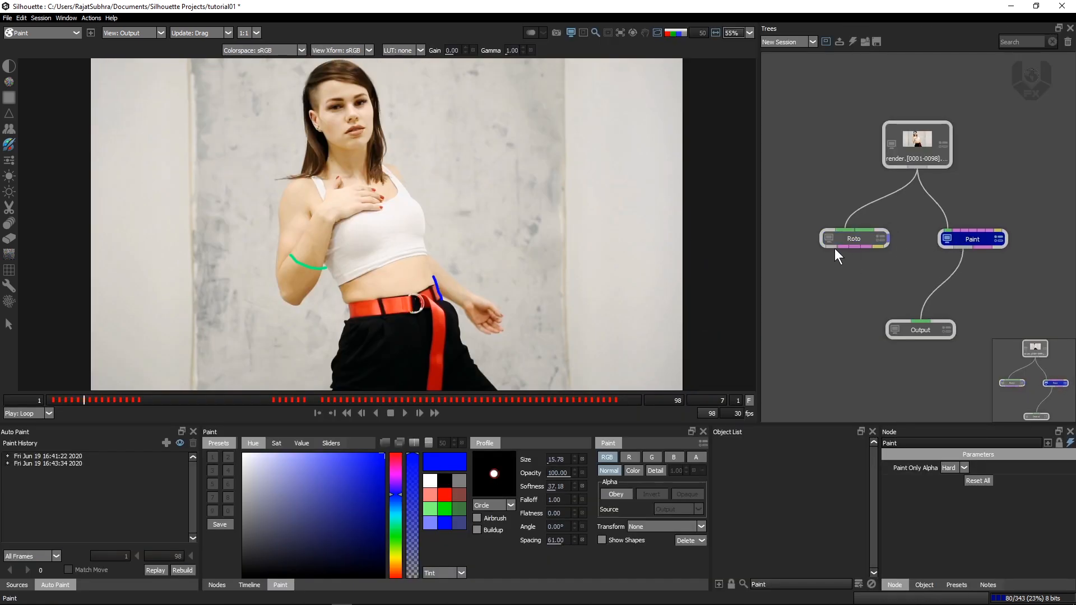
Select the starting tree where the dancer render clip is wired directly to the Output node
left_click(846, 238)
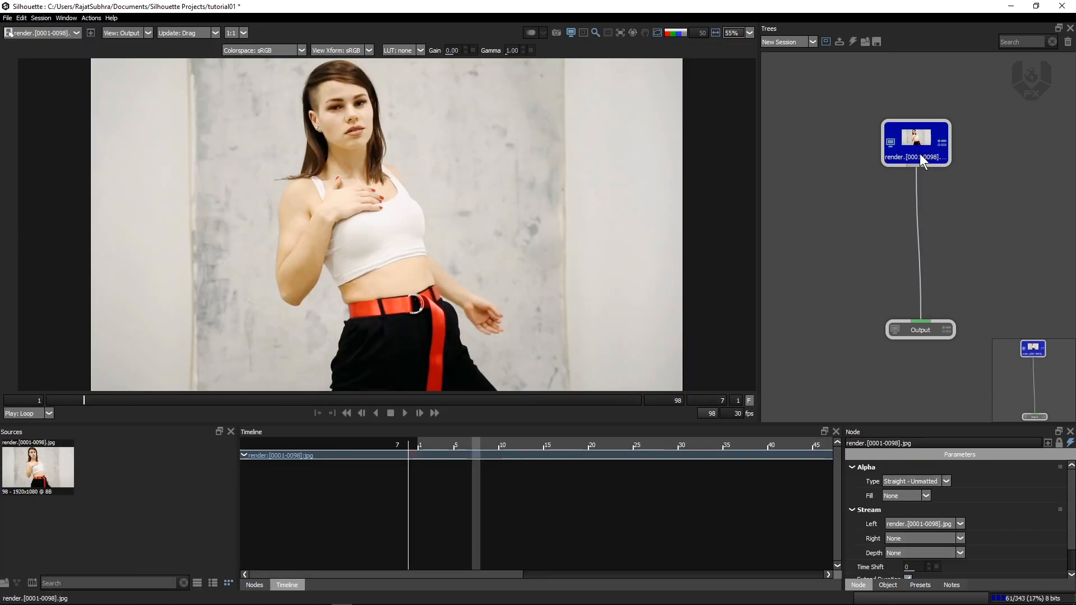
left_click(405, 413)
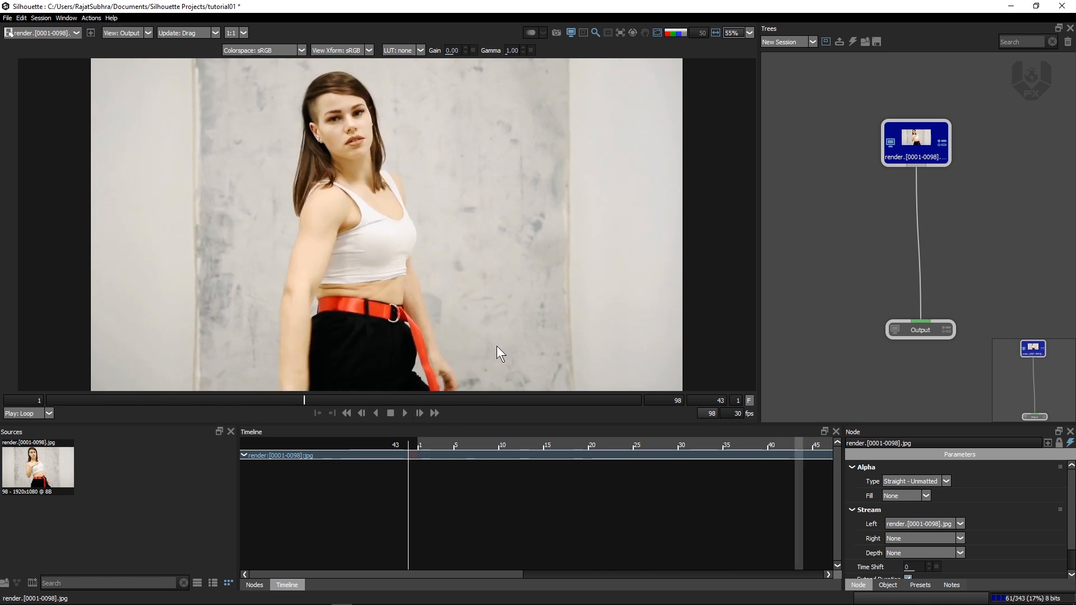
mouse_move(461, 286)
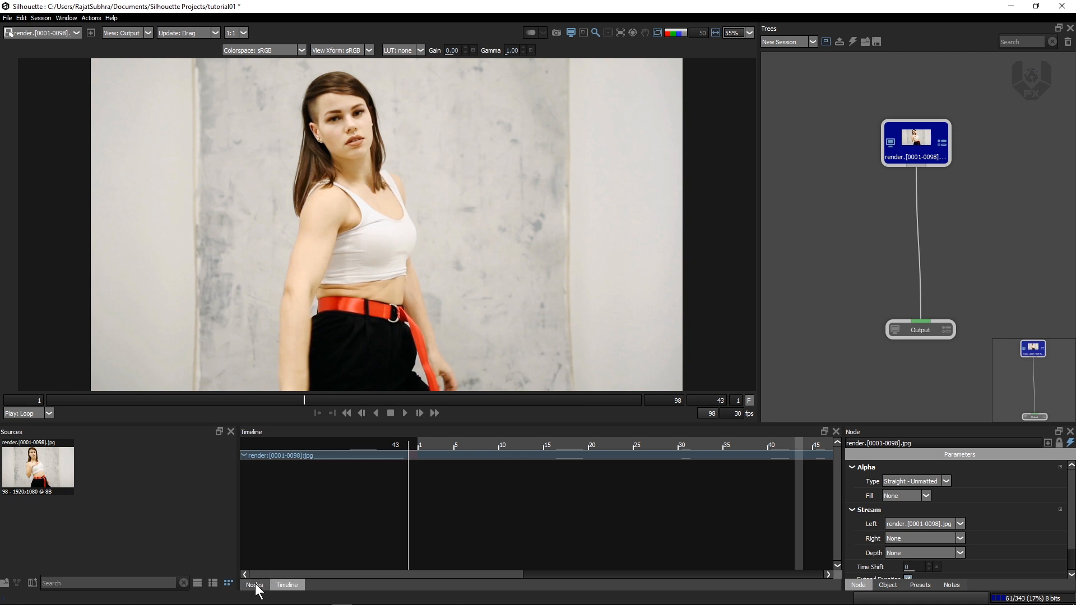
Add Paint and Roto nodes from the Silhouette category, both fed by the render clip with Paint into Output
left_click(254, 585)
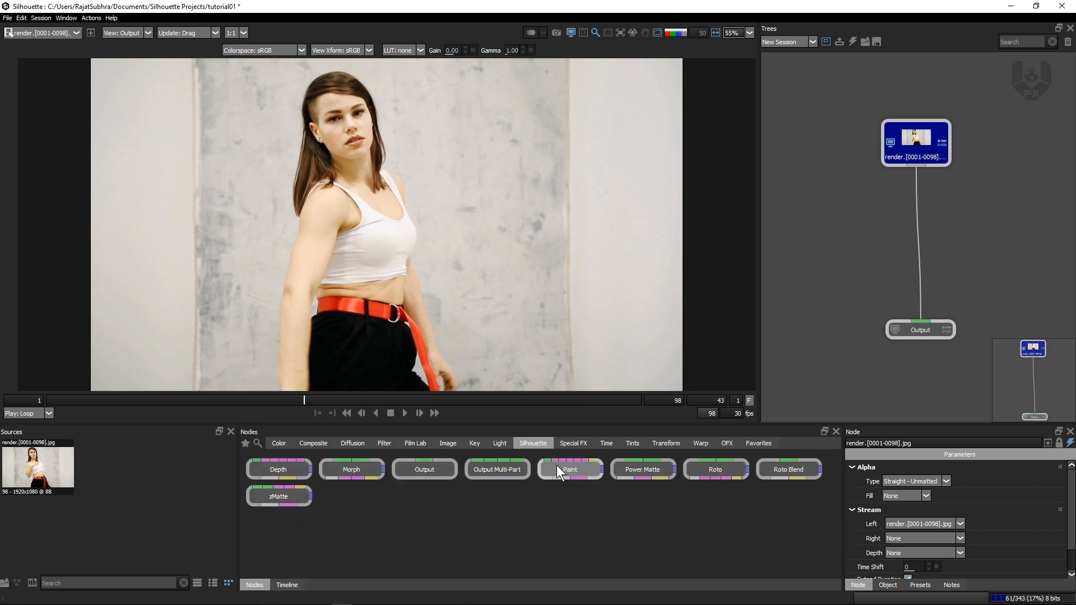
double_click(570, 470)
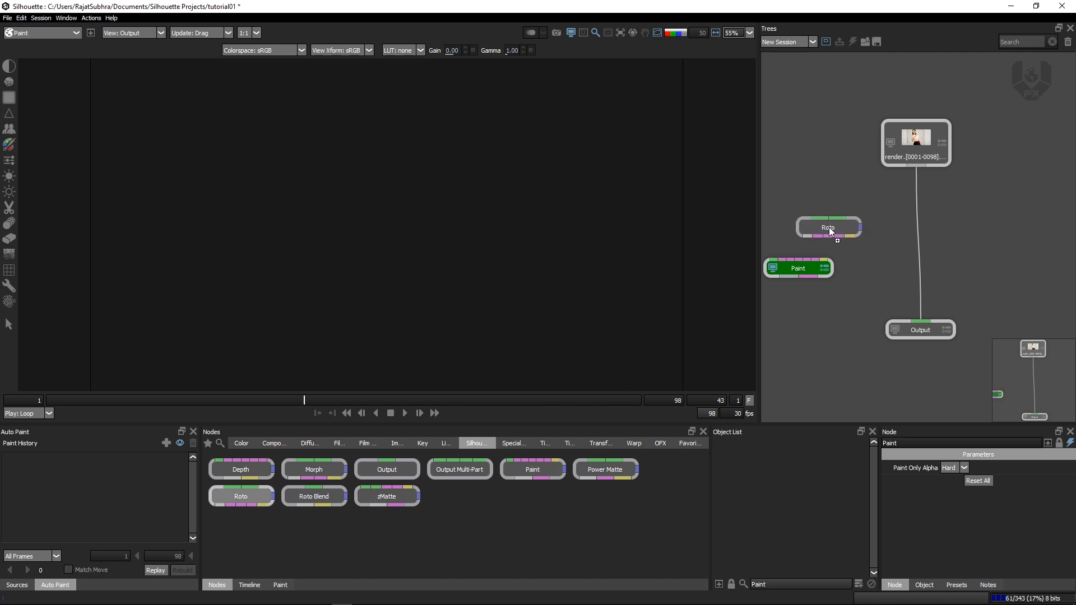
left_click(828, 227)
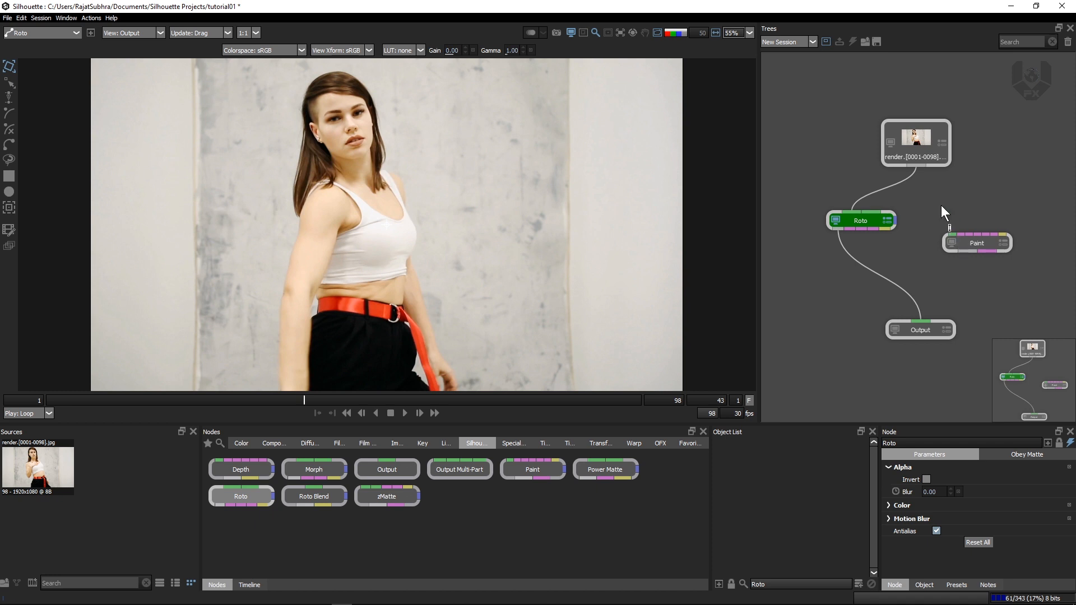
left_click(915, 142)
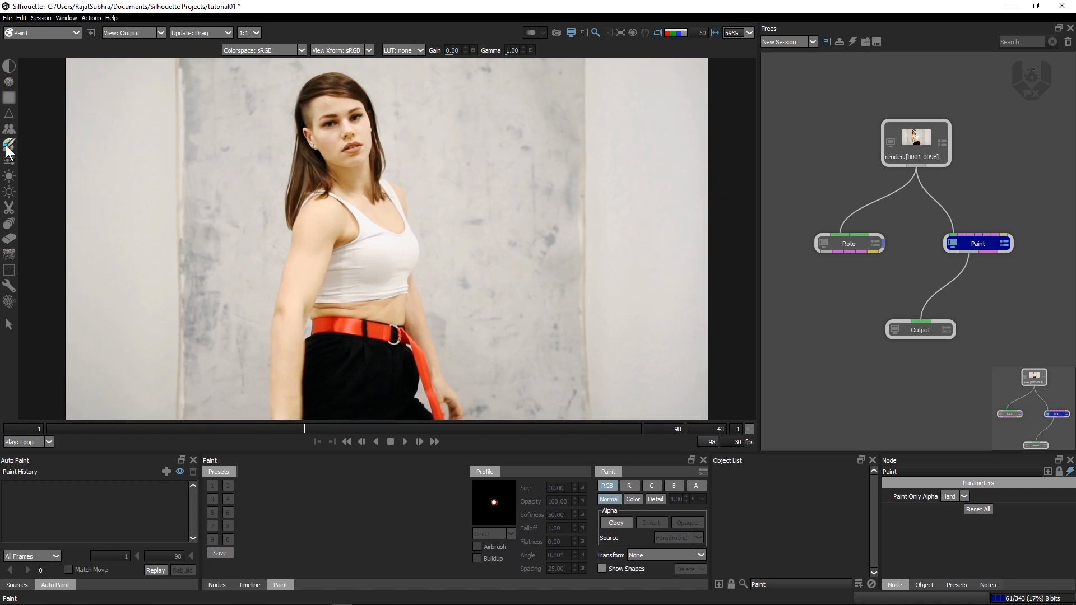
mouse_move(10, 146)
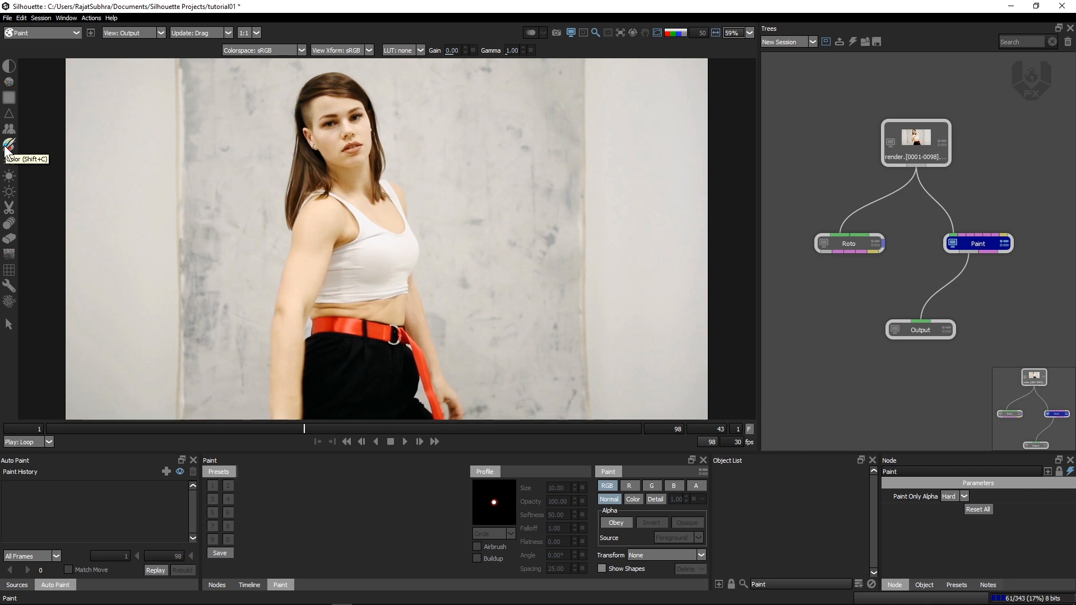
mouse_move(10, 144)
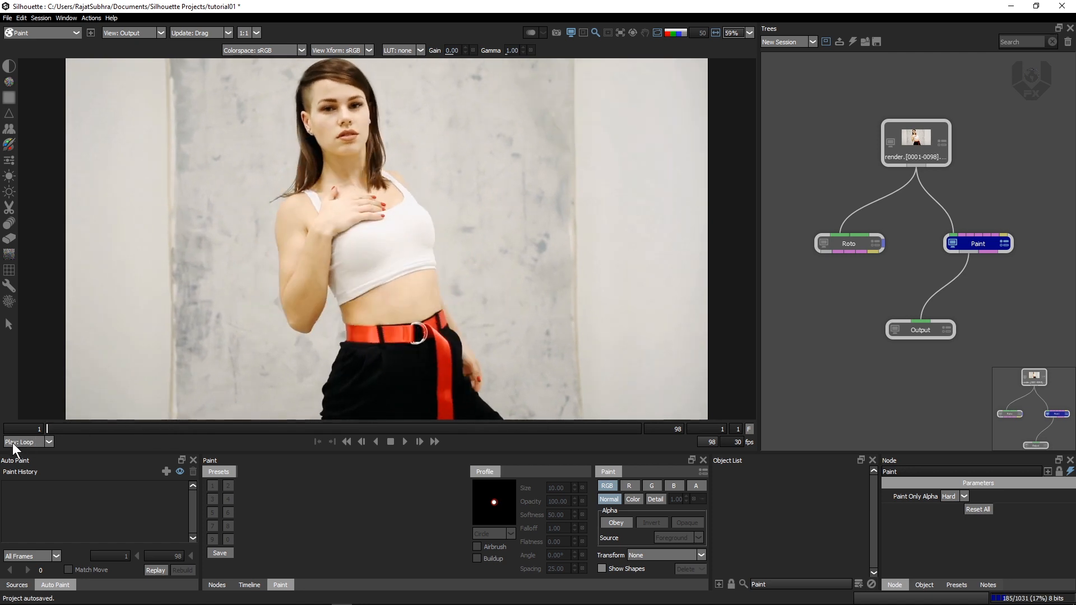
Draw a B-Spline shape around the dancer's upper arm in the Roto node, ready for tracking
left_click(848, 244)
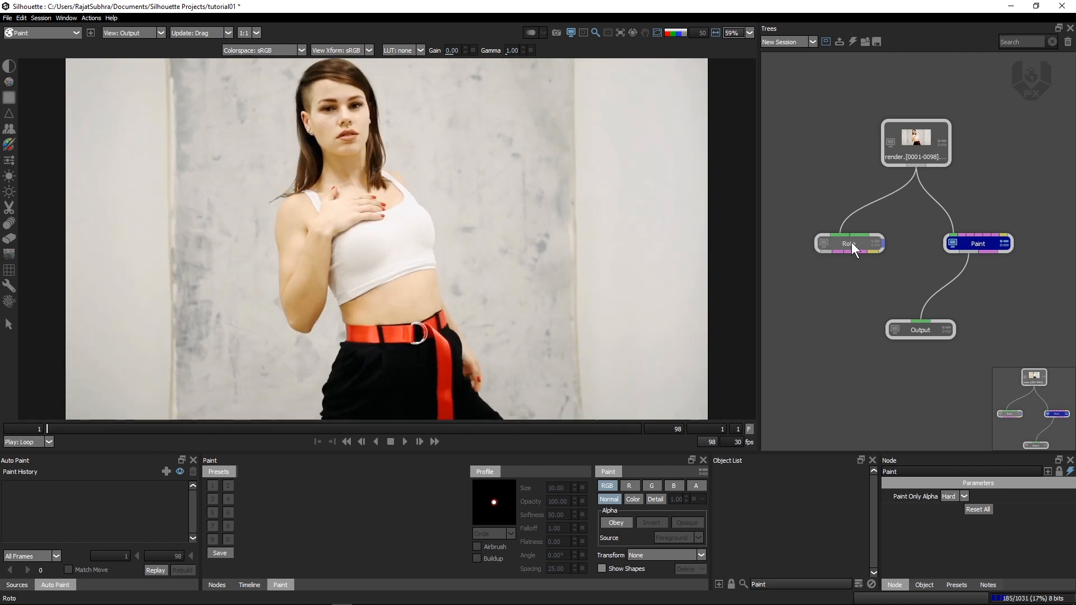
left_click(847, 244)
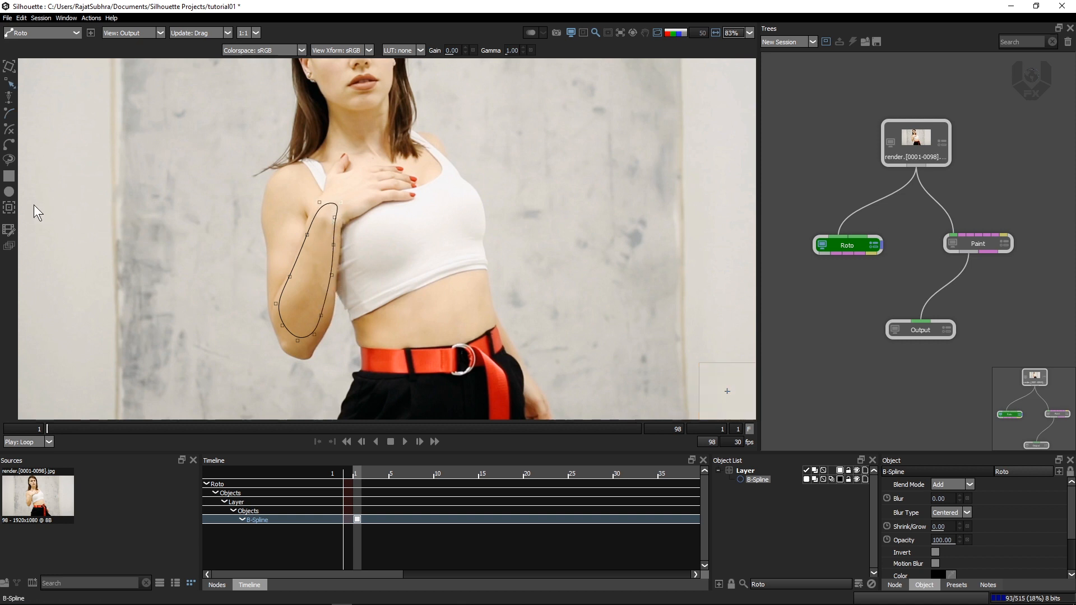
left_click(283, 585)
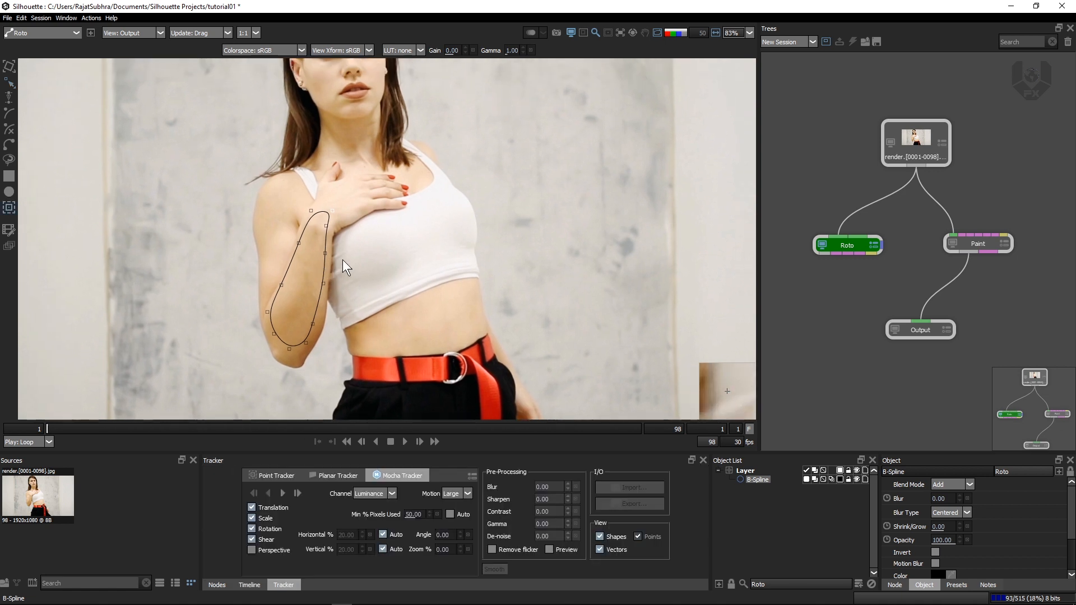
Track the B-Spline arm layer forward through the clip with the Mocha Tracker
left_click(282, 493)
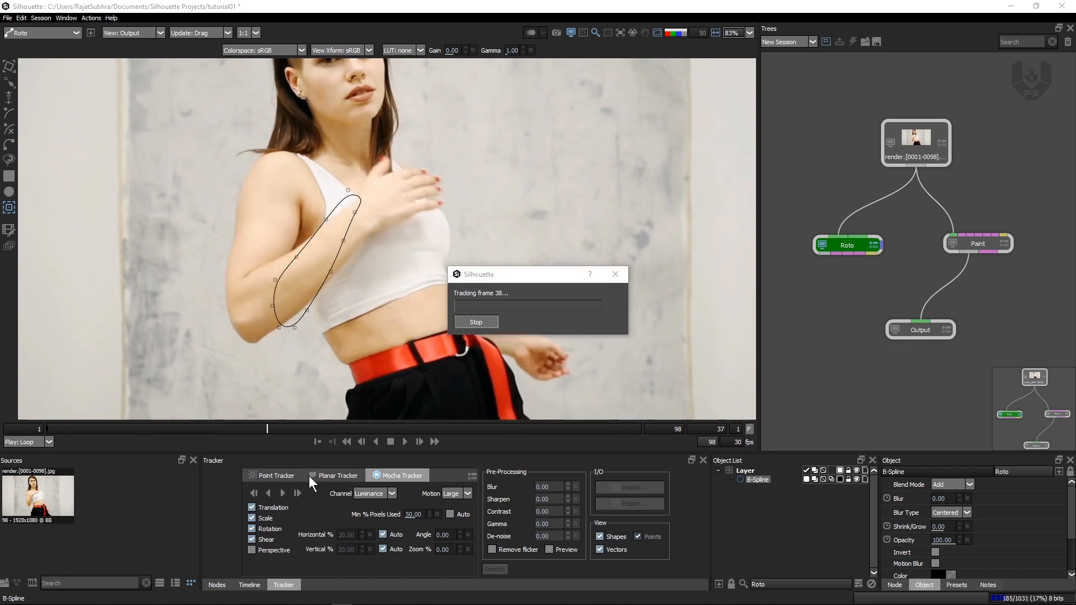
left_click(476, 322)
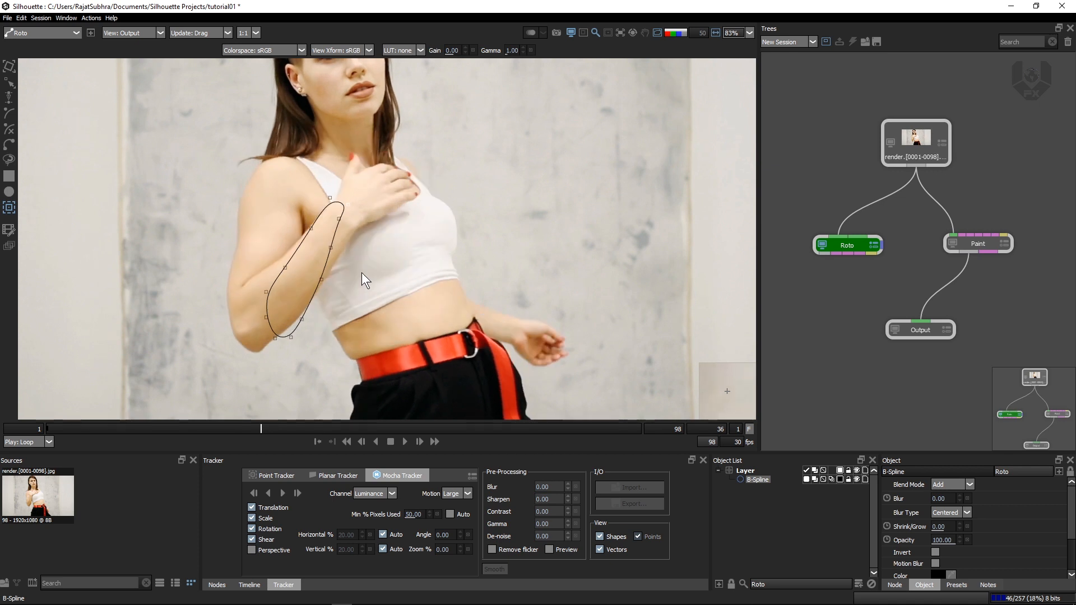
left_click(249, 585)
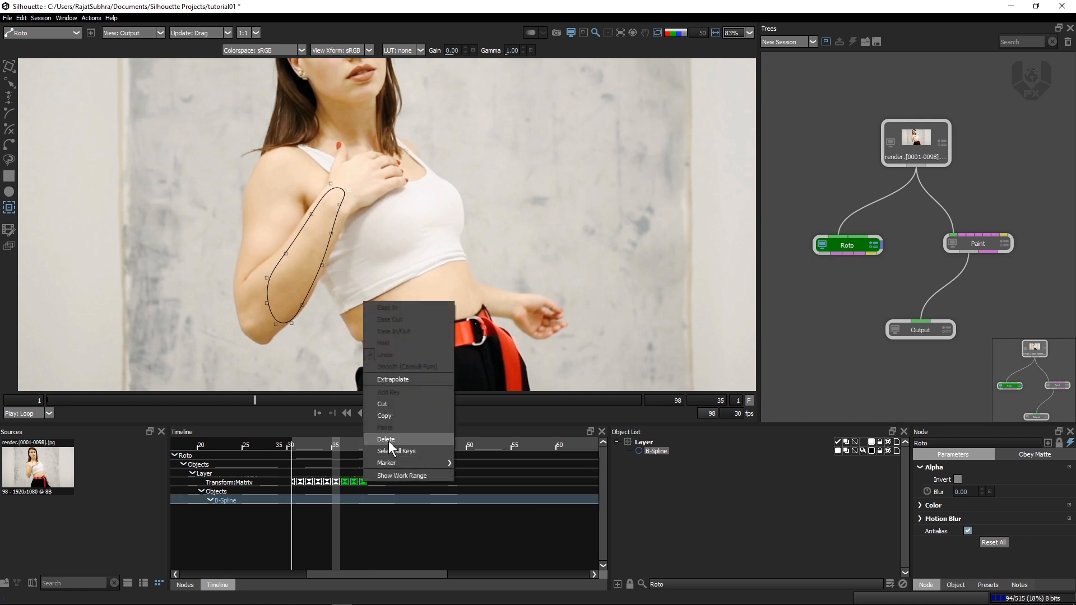
Delete the extra Transform:Matrix keys and rename the arm shape's layer to 'hand'
left_click(386, 439)
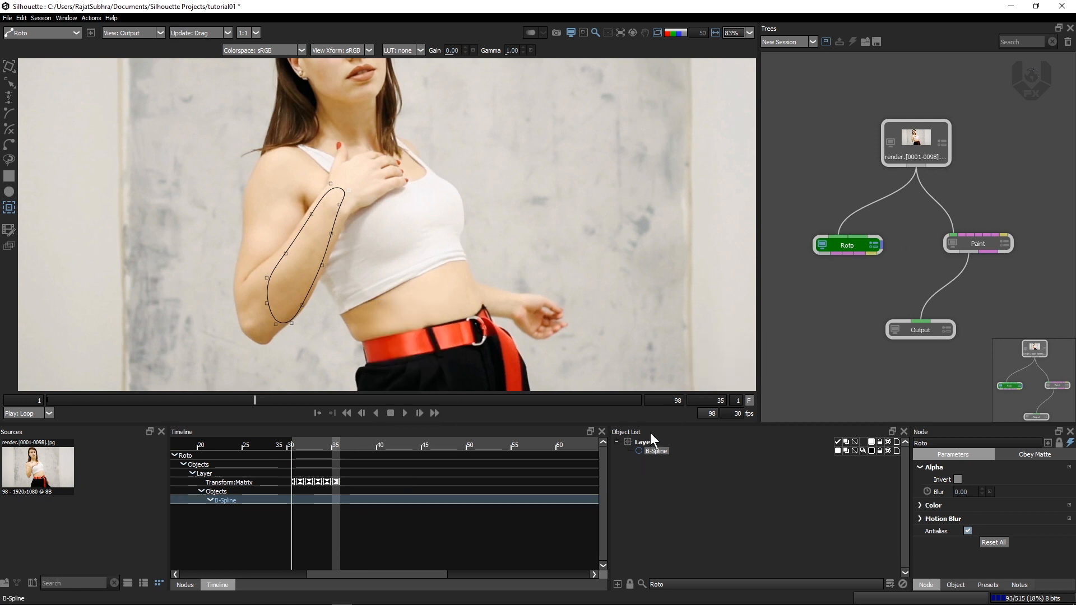
left_click(644, 442)
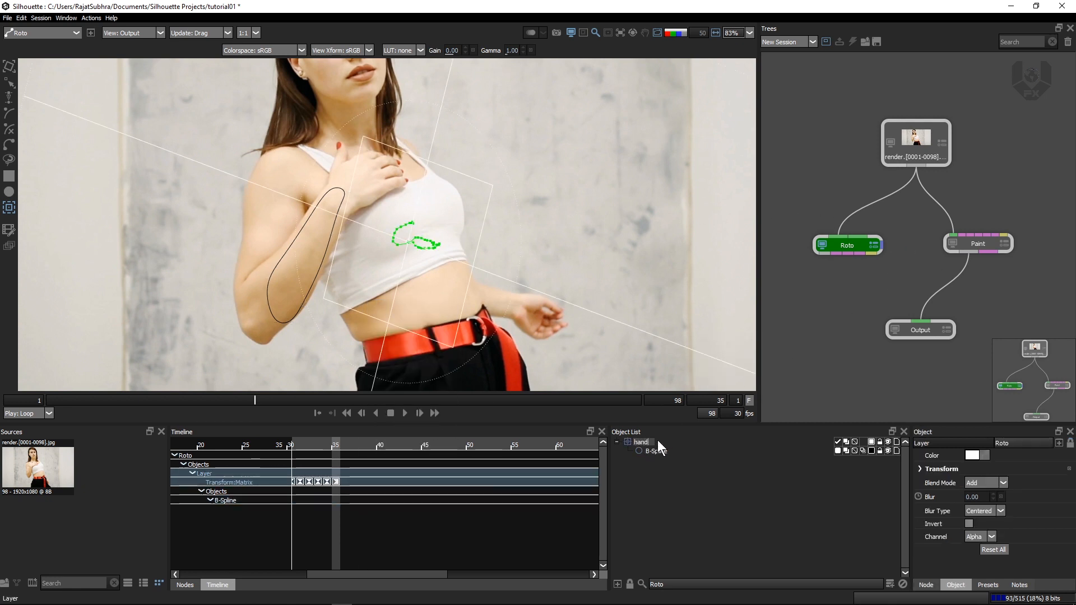
left_click(978, 244)
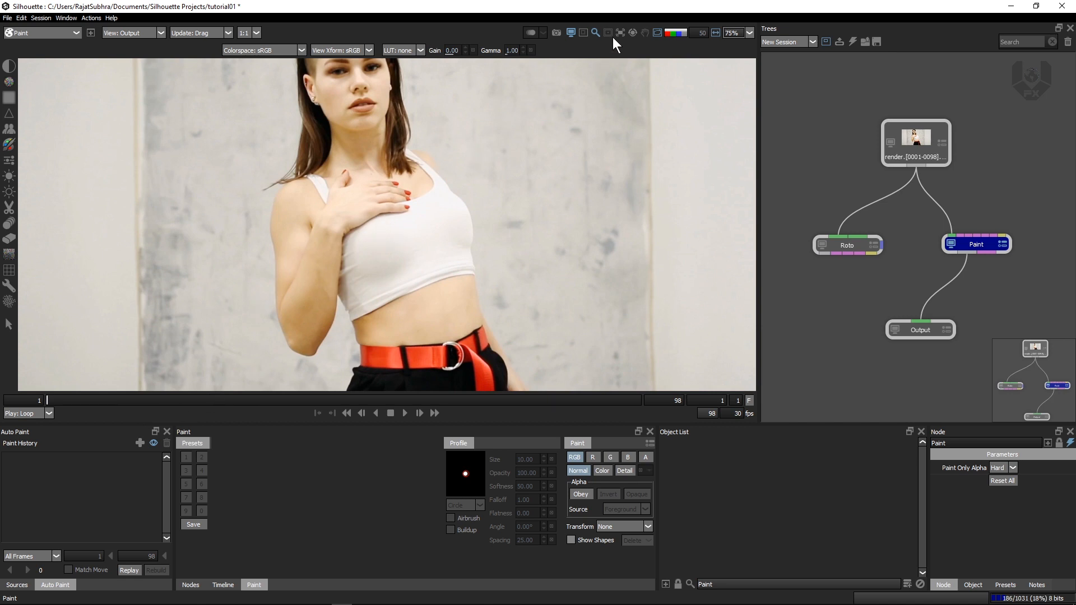
Choose Roto > hand as the Paint node's viewer layer so painting follows the tracked shape
left_click(619, 32)
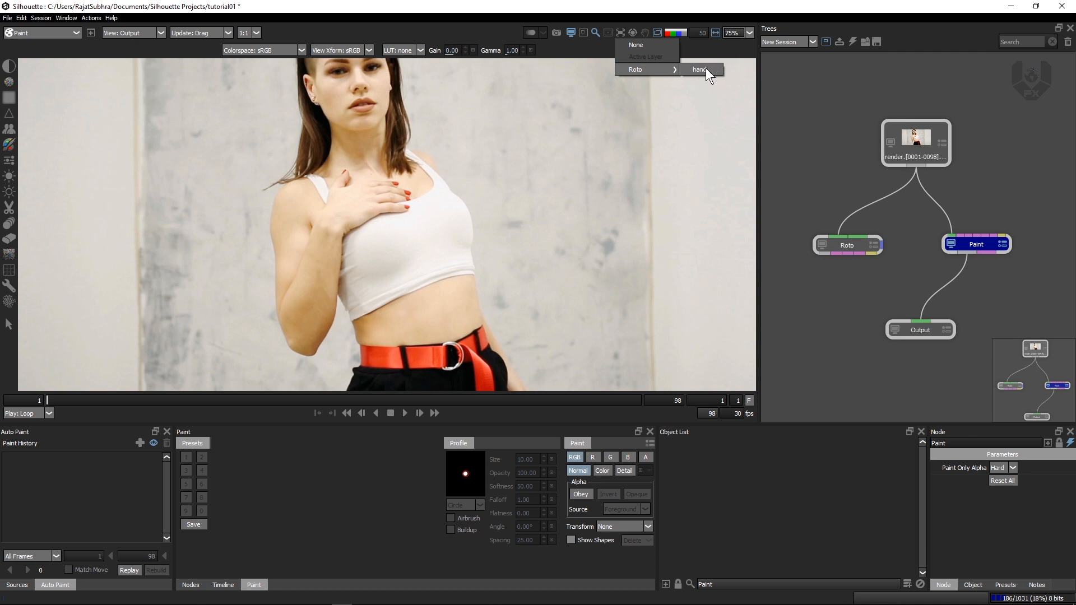
mouse_move(708, 99)
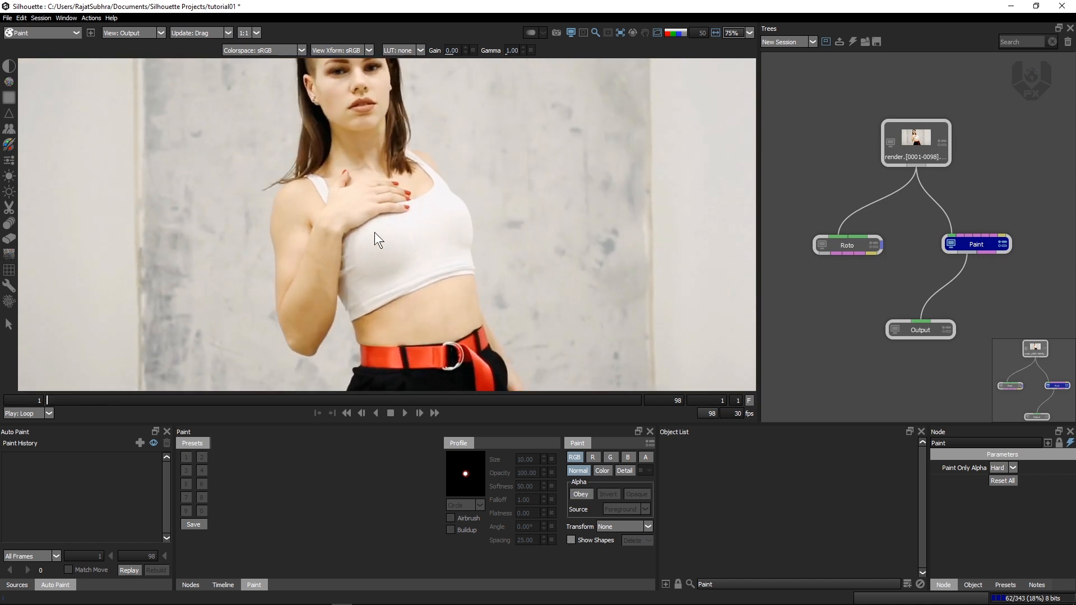
scroll("down", 3)
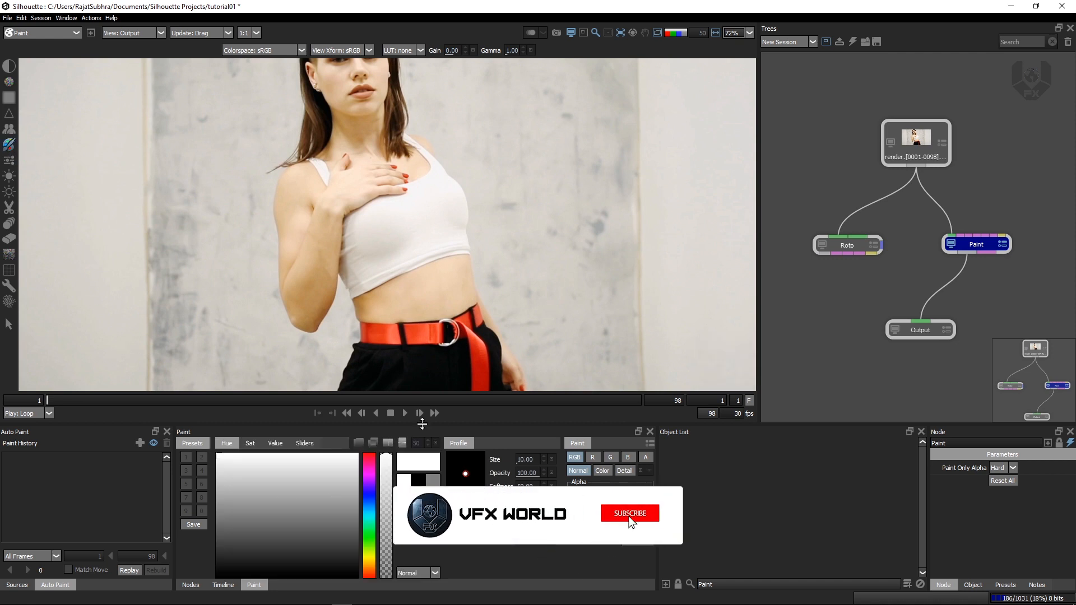
Browse the saturation, value and field colour modes, pick bright green, and set brush size 31, softness 82
left_click(628, 514)
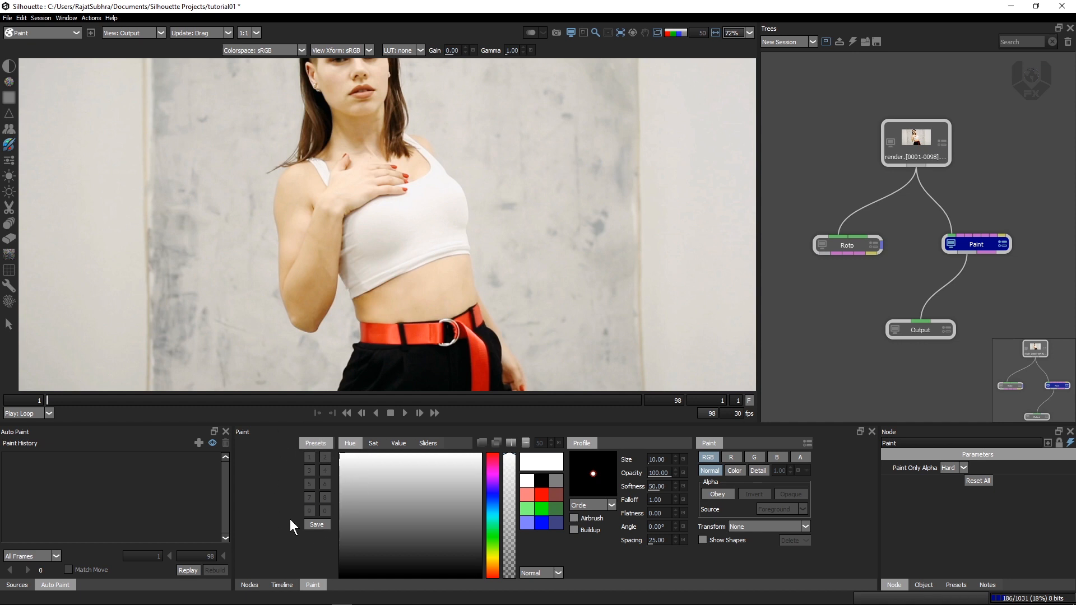
mouse_move(300, 579)
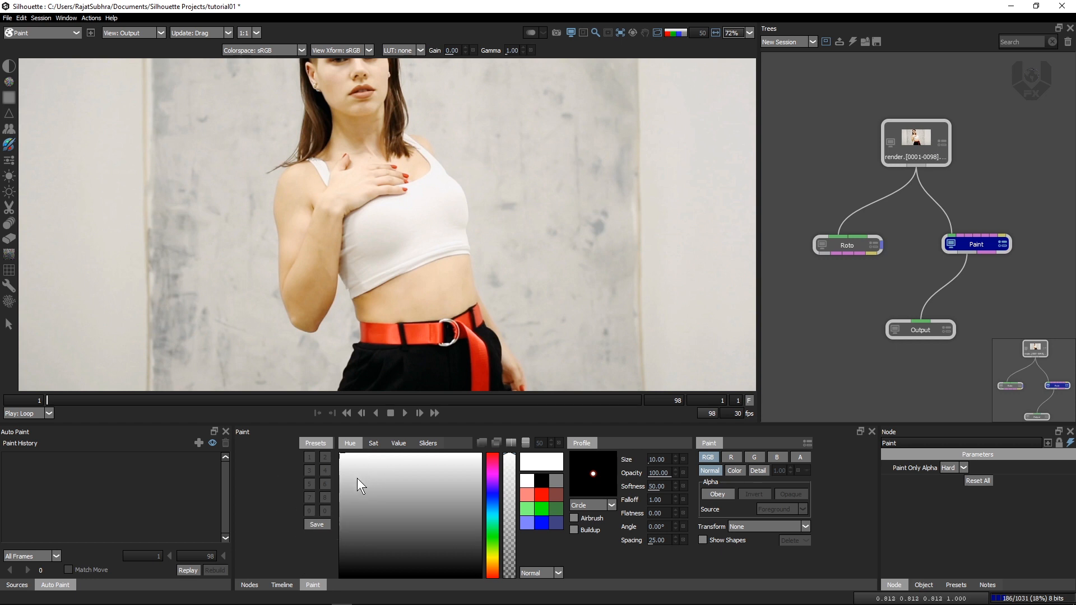
left_click(373, 442)
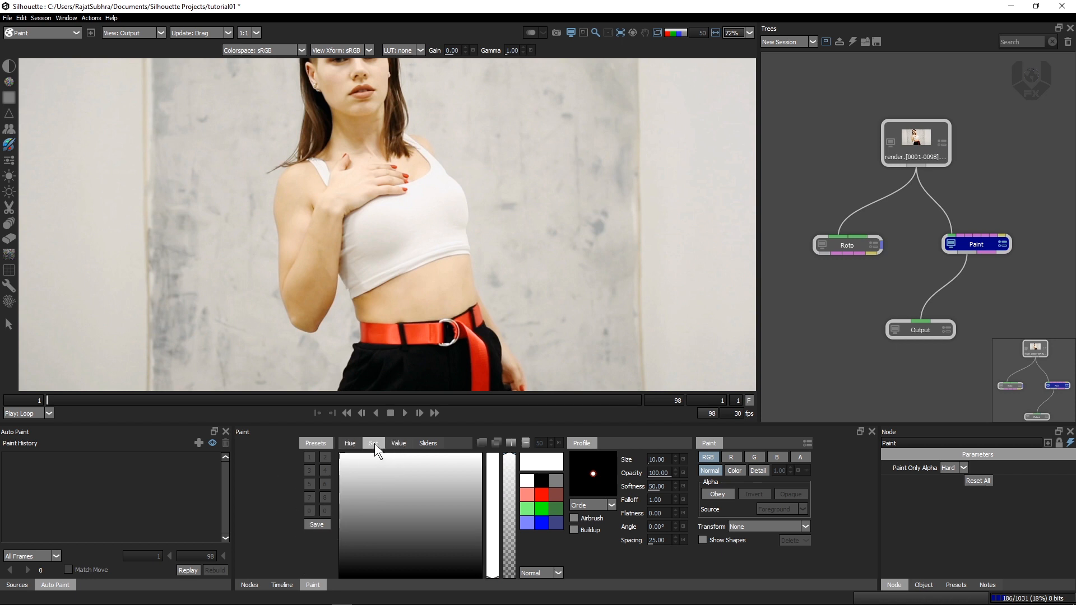
left_click(372, 443)
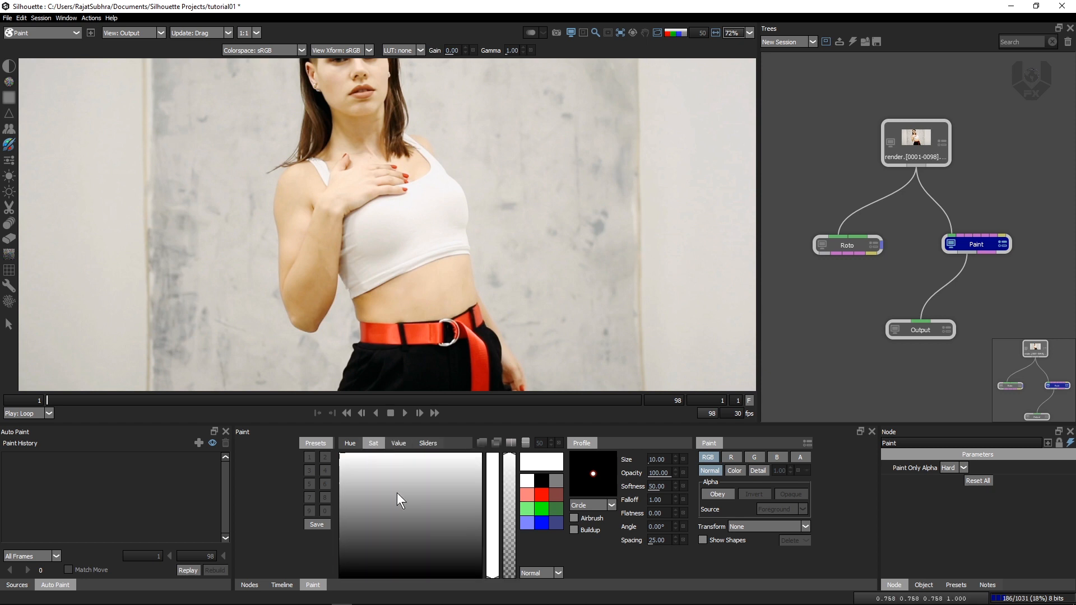
left_click(398, 443)
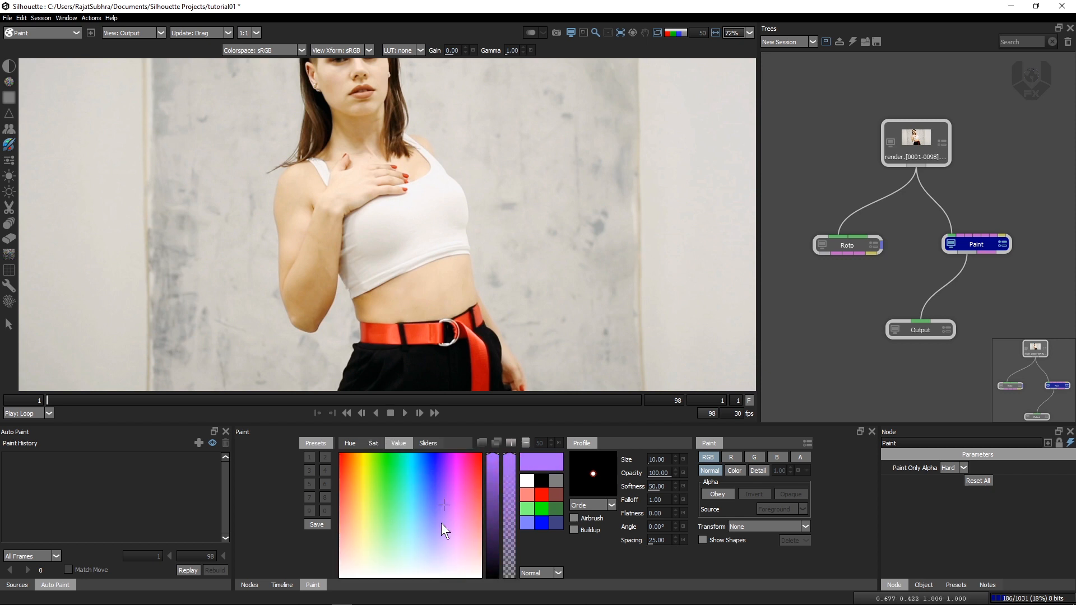
left_click(427, 444)
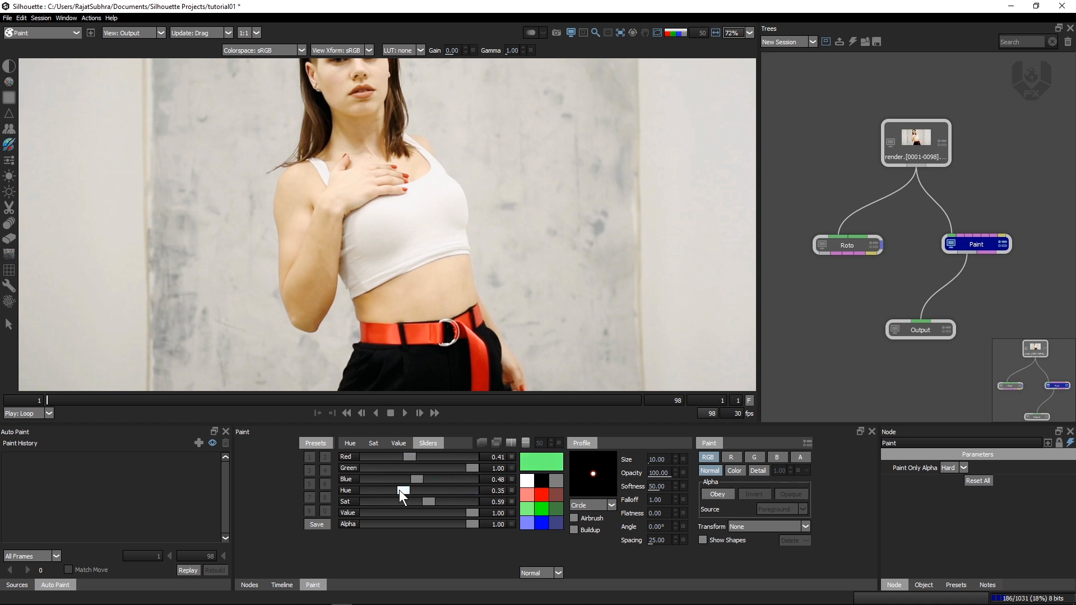
left_click(397, 442)
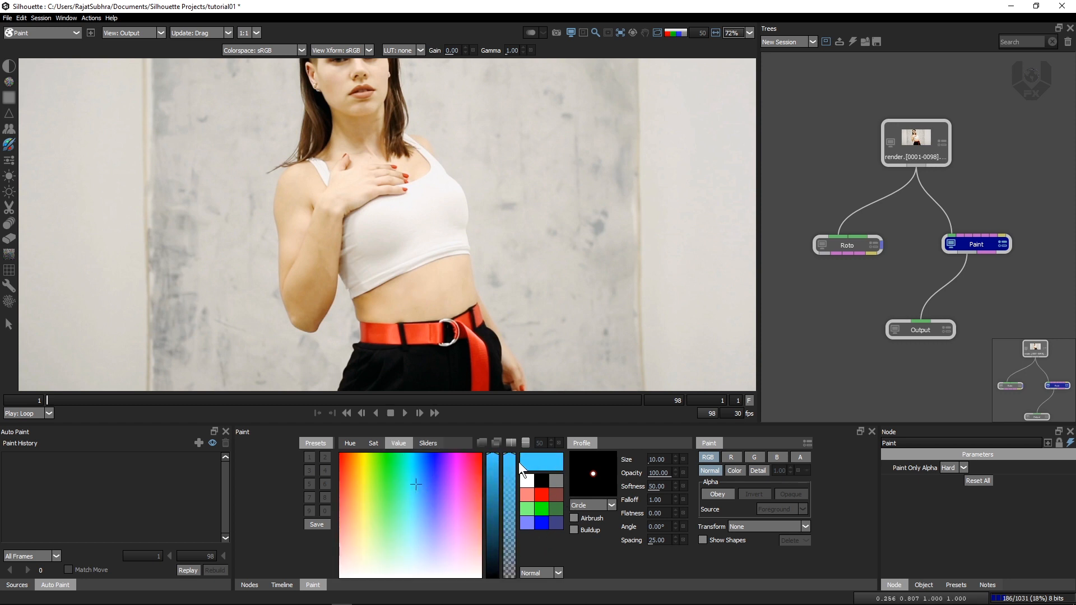
left_click(528, 508)
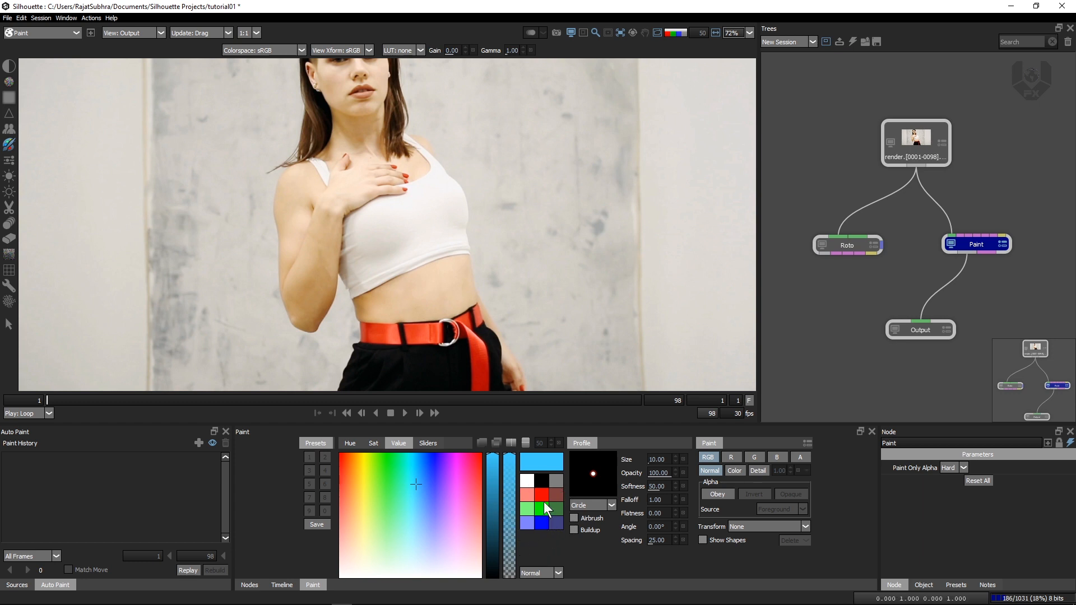
left_click(528, 499)
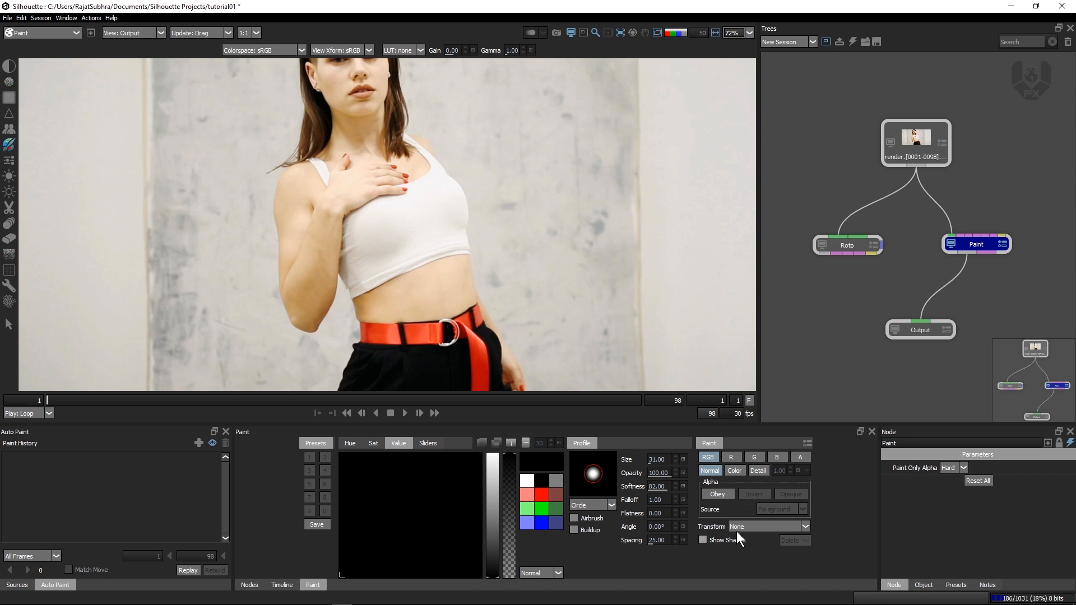
mouse_move(763, 558)
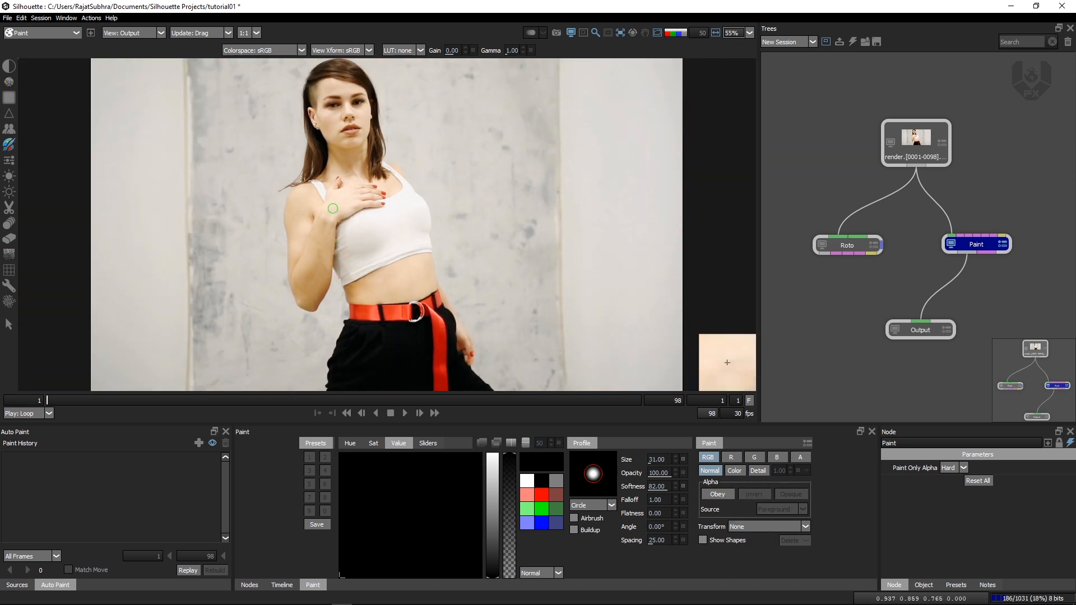
Reduce brush size to about 16 and enable Onion Skin with Backward 1, Forward 0, Mix 76%
scroll("up", 3)
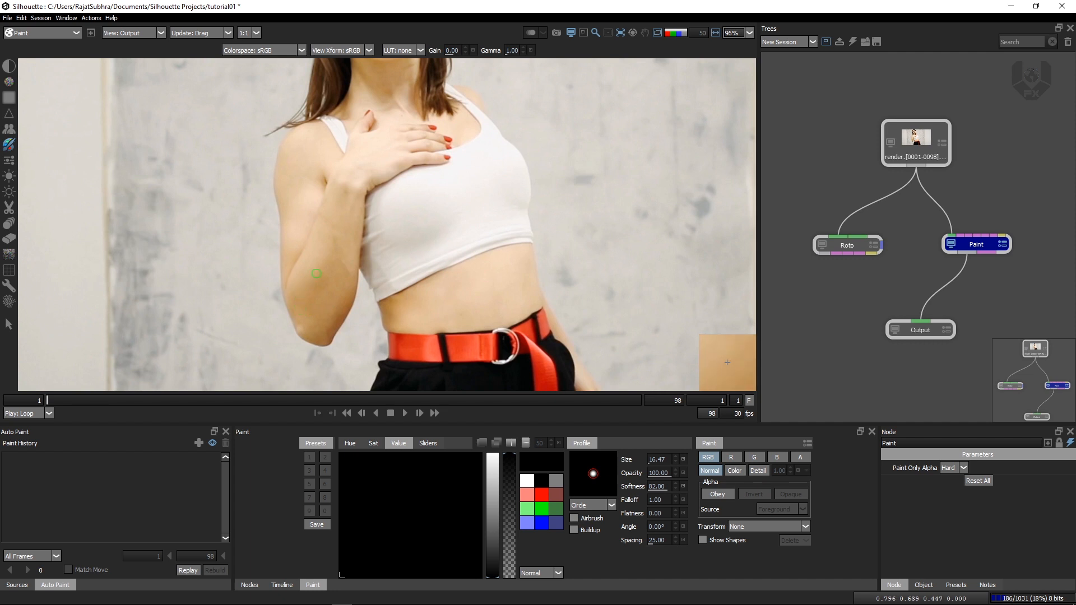
left_click(530, 32)
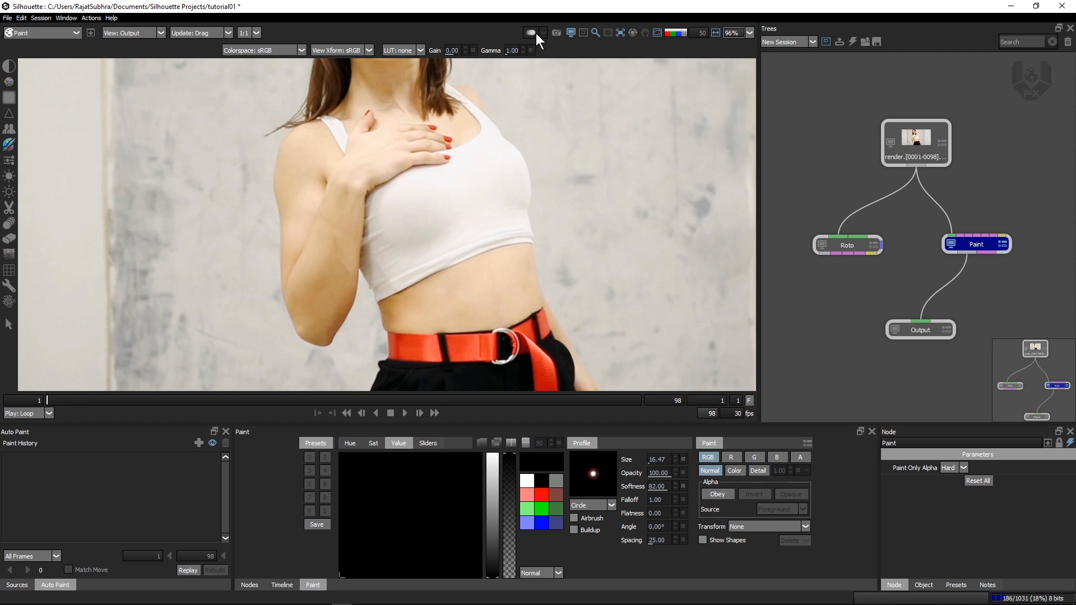
mouse_move(531, 35)
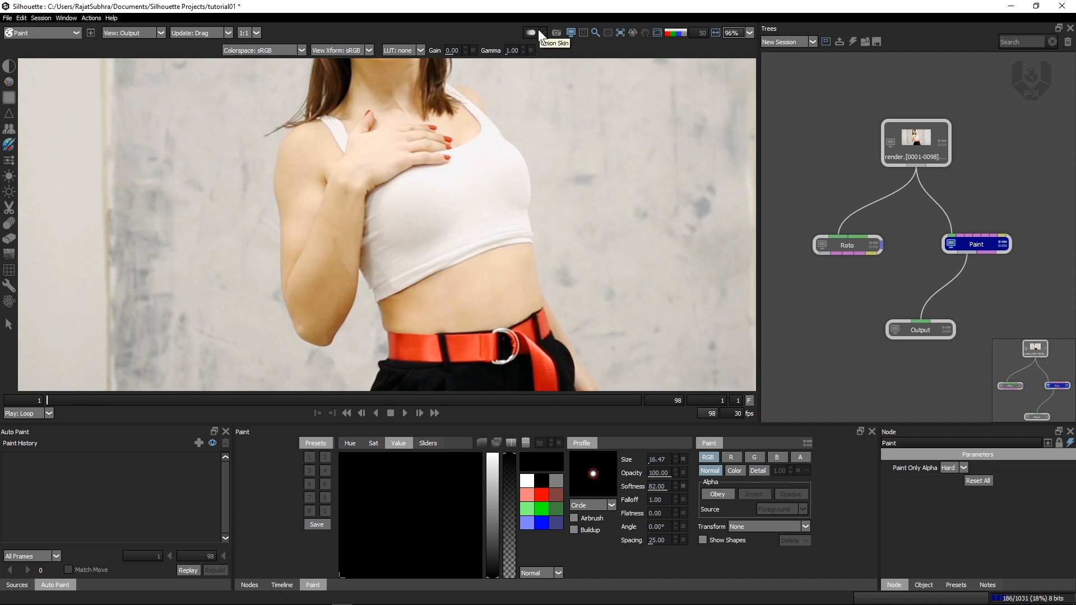
mouse_move(547, 46)
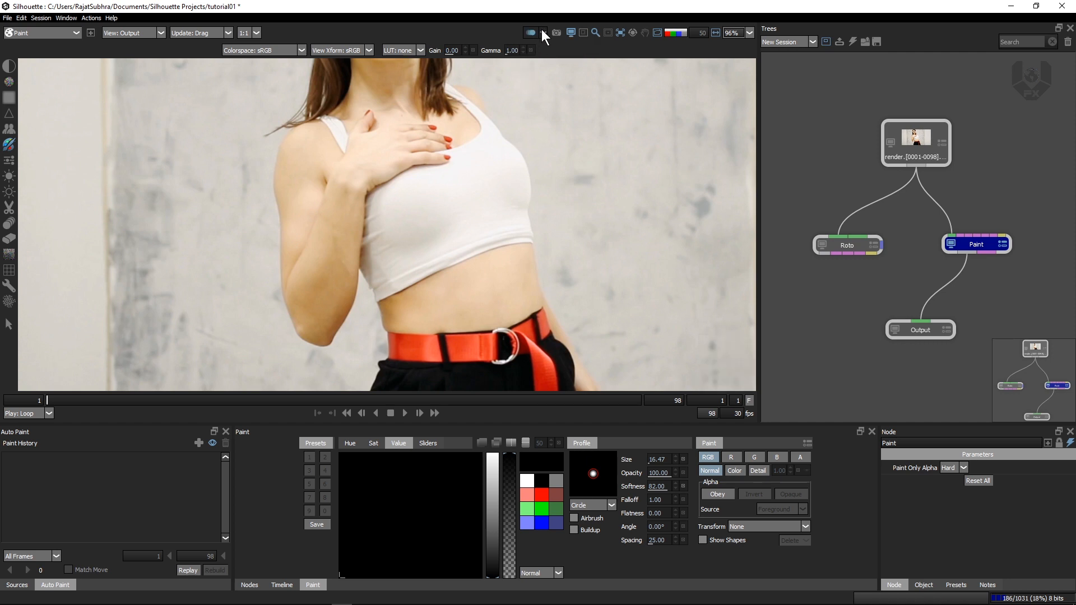
left_click(535, 32)
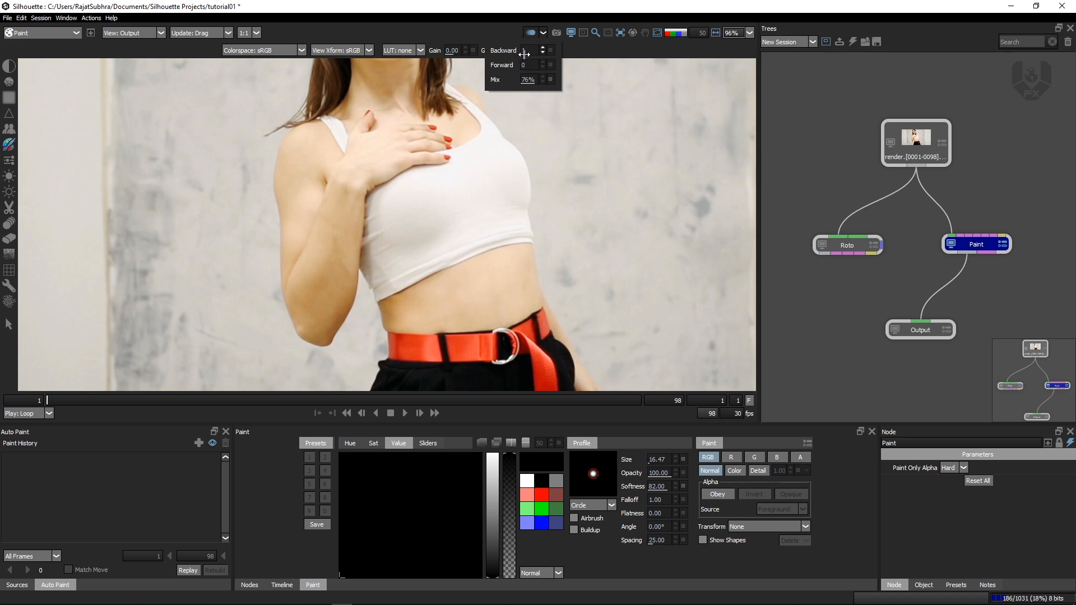
left_click(543, 48)
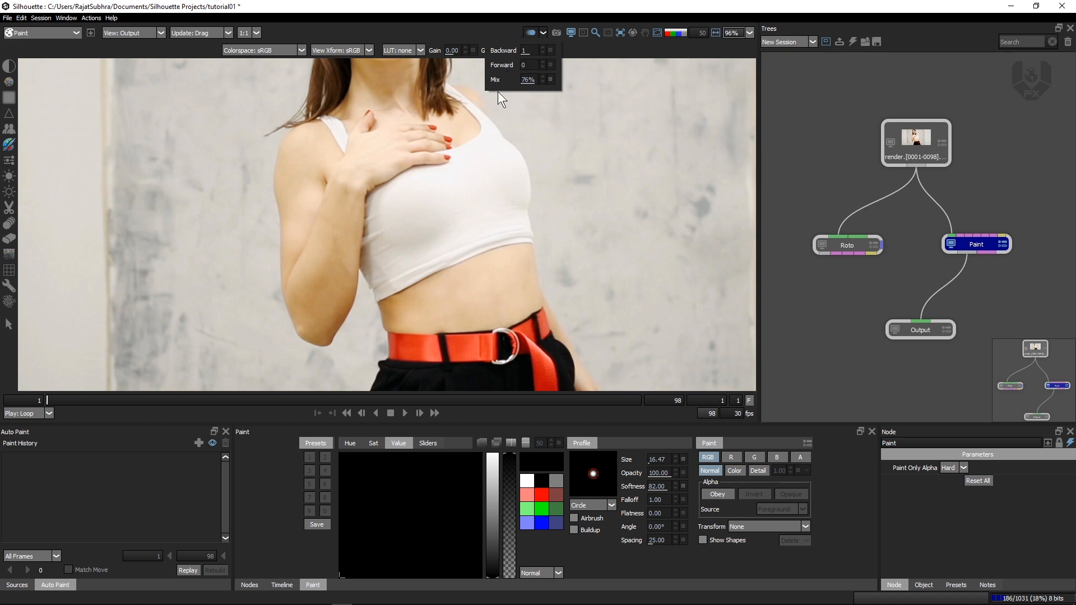
mouse_move(456, 203)
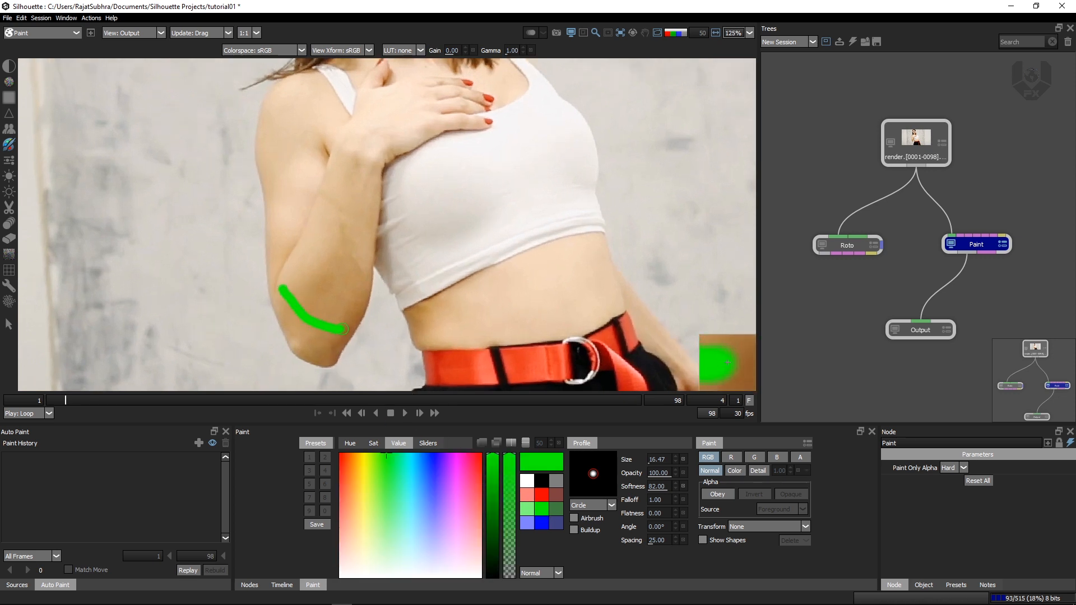
Paint a green stroke along the forearm near the elbow at frame 4 and recheck onion-skin settings
left_click(530, 32)
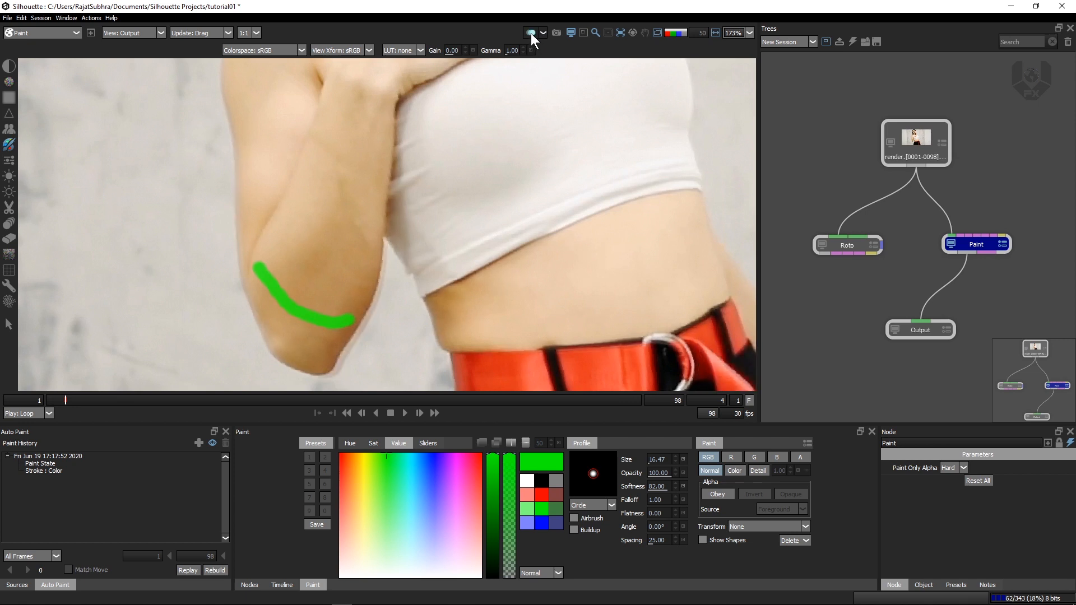
mouse_move(530, 33)
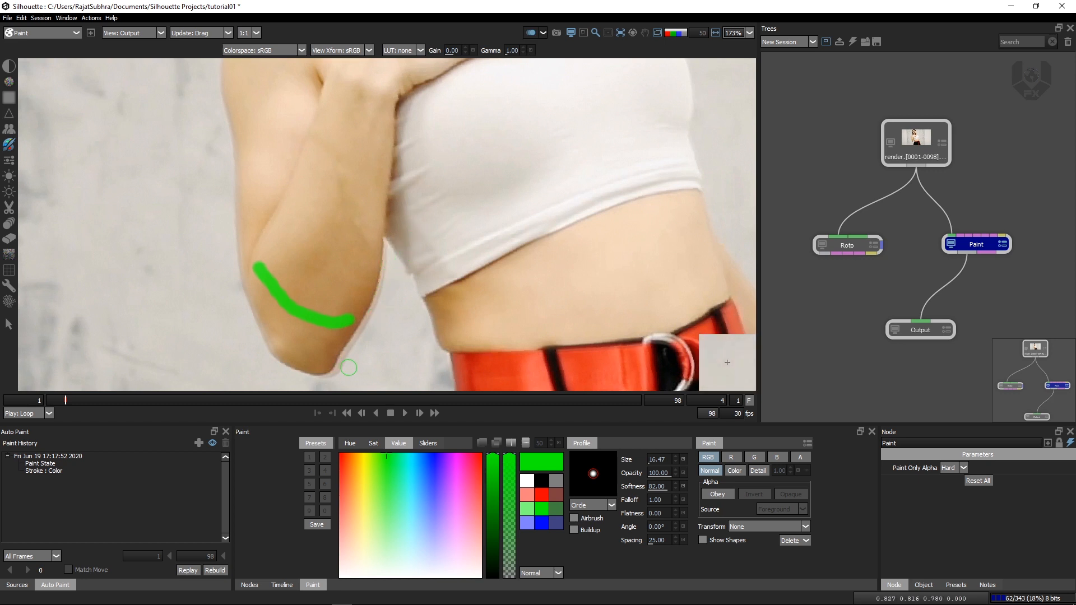
mouse_move(401, 249)
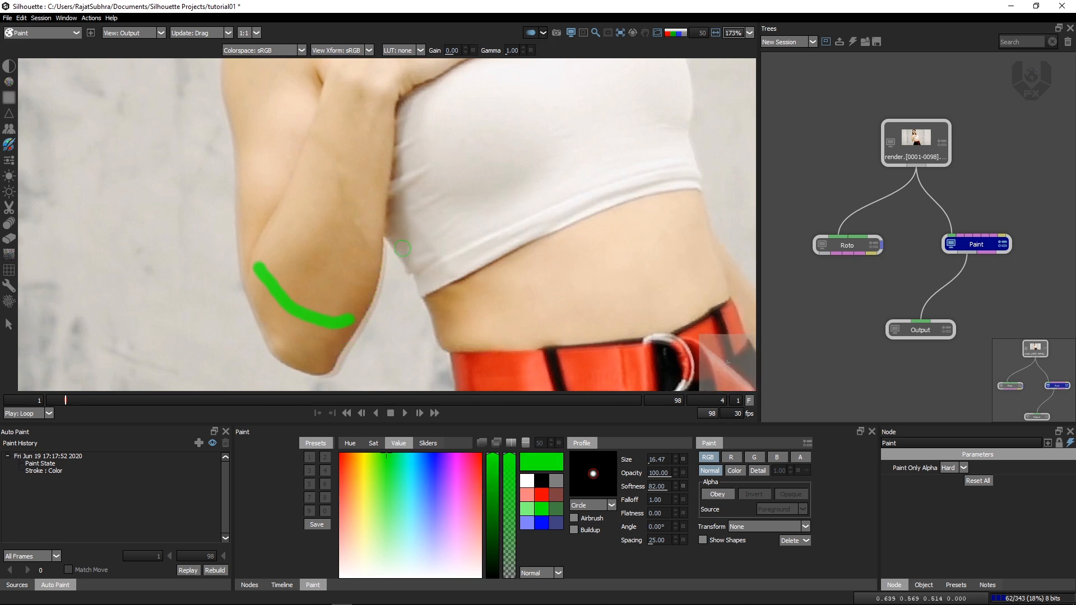
left_click(555, 15)
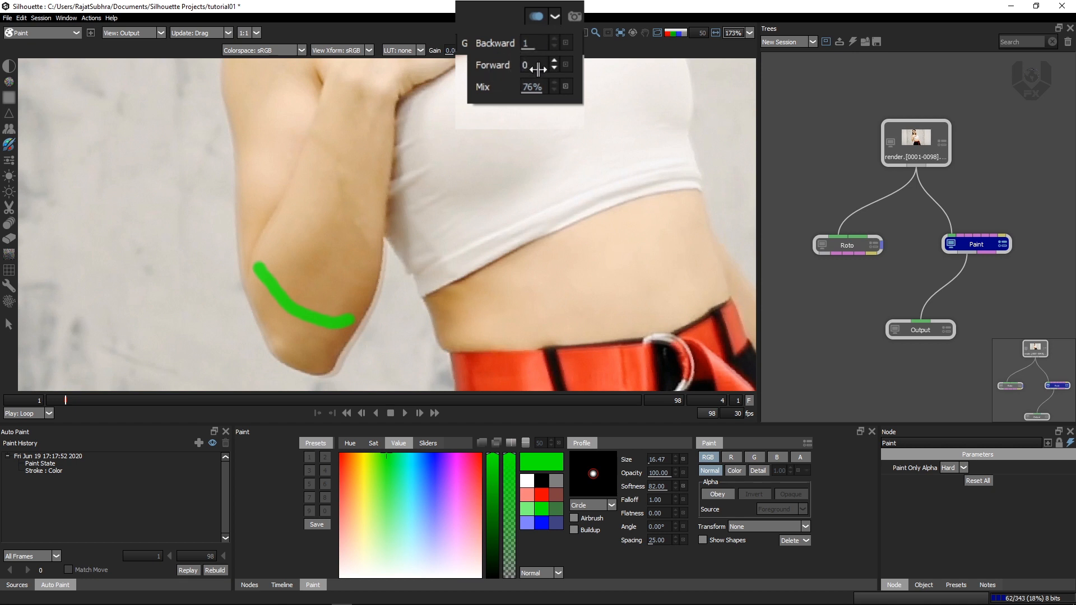
mouse_move(456, 209)
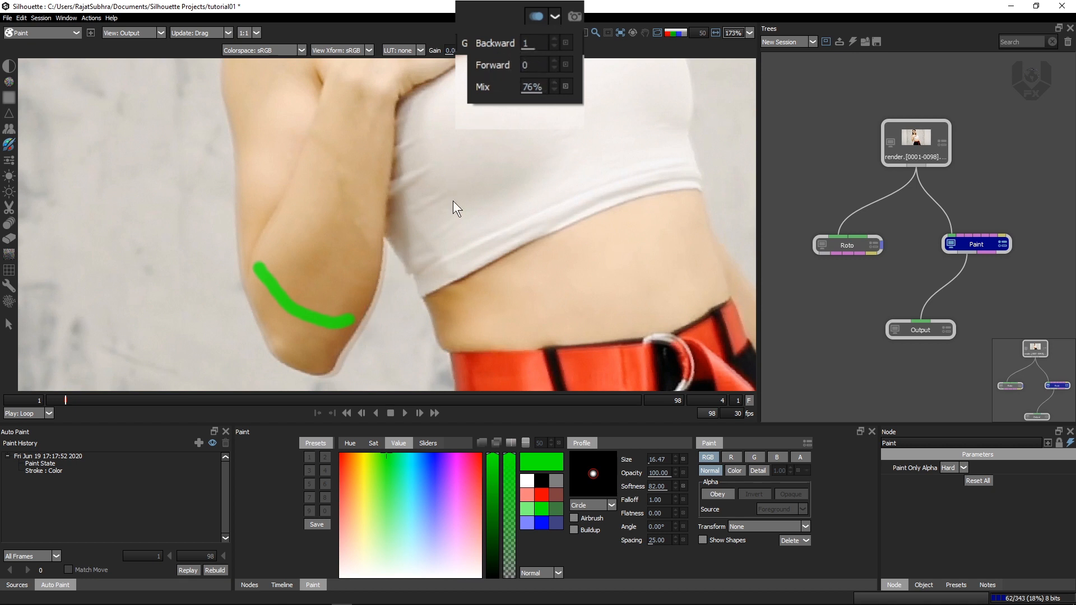
mouse_move(553, 84)
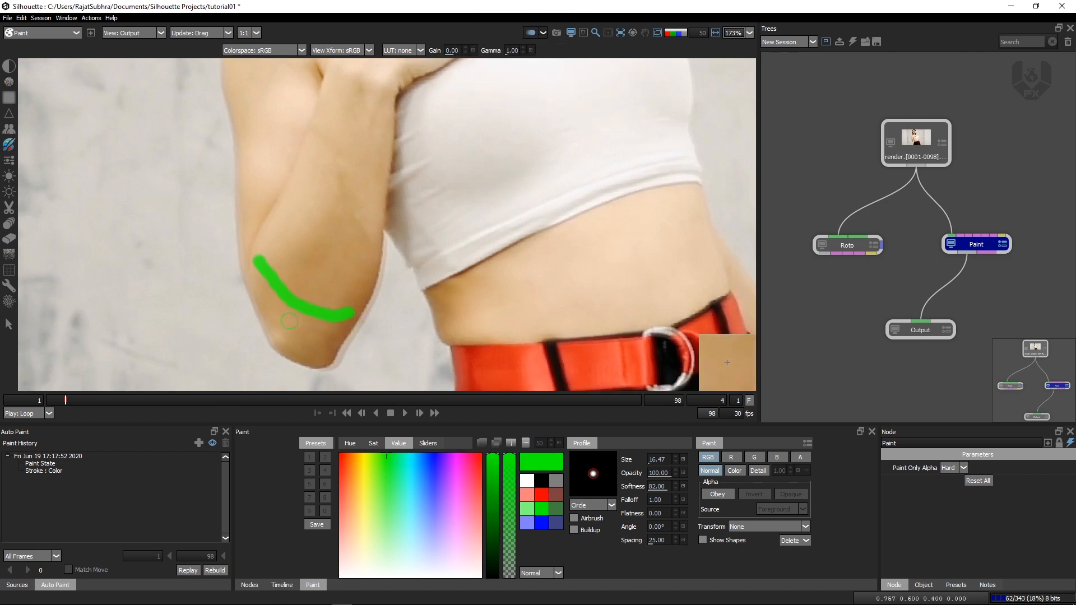
mouse_move(350, 349)
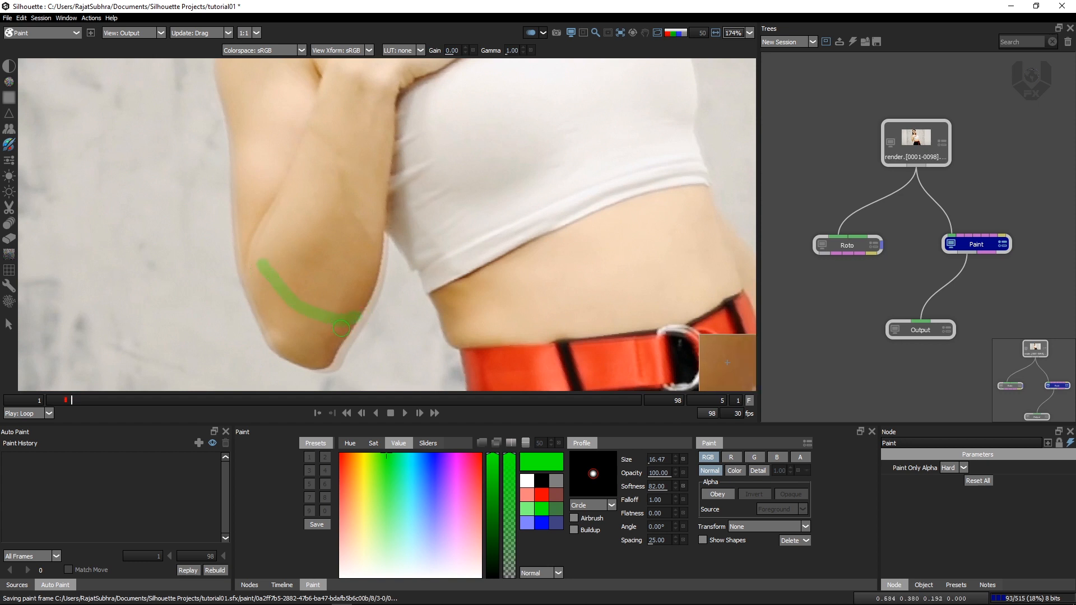
Dab green dots onto the dancer's fingertips and knuckles frame by frame up to frame 12
scroll("up", 3)
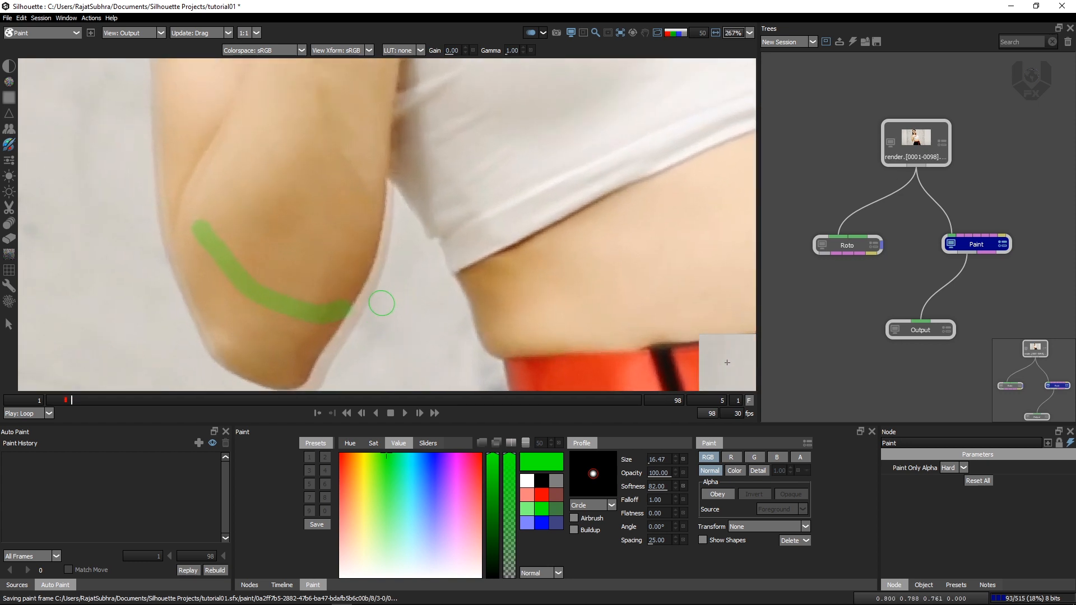
left_click(531, 33)
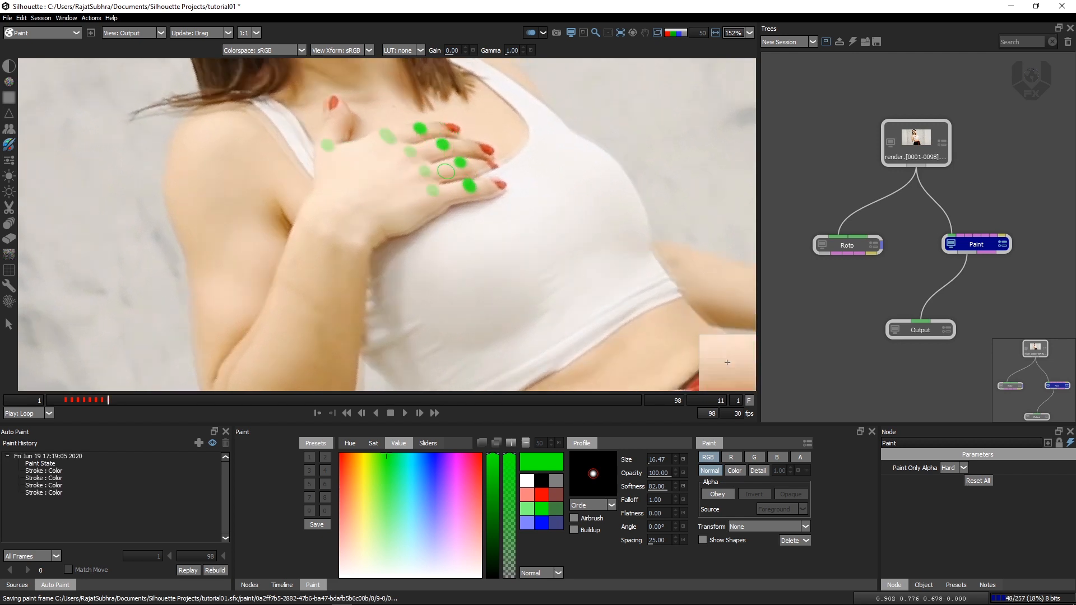
left_click(419, 412)
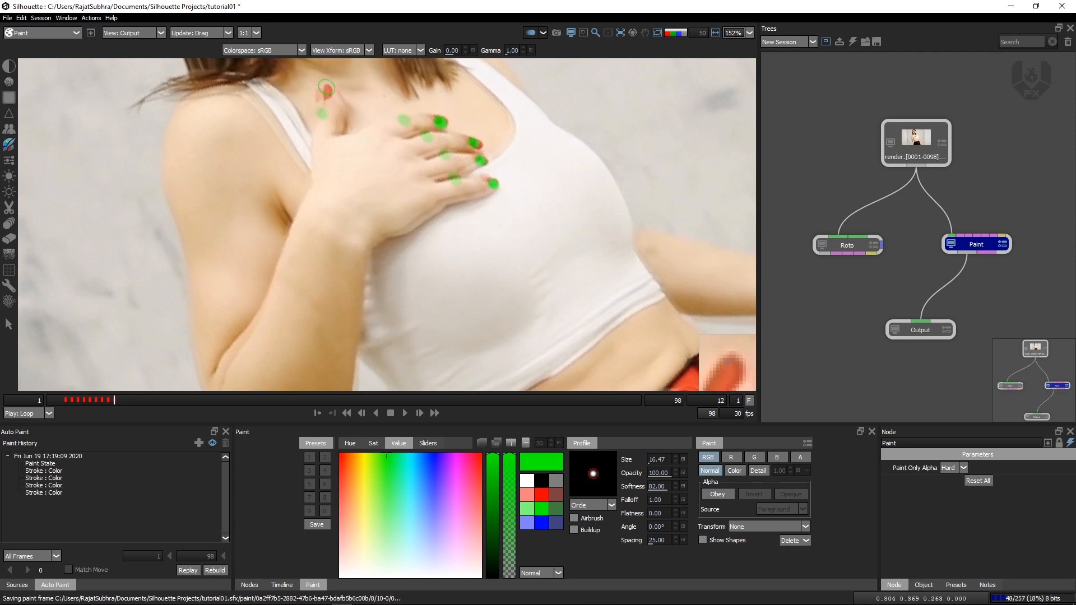
scroll("down", 3)
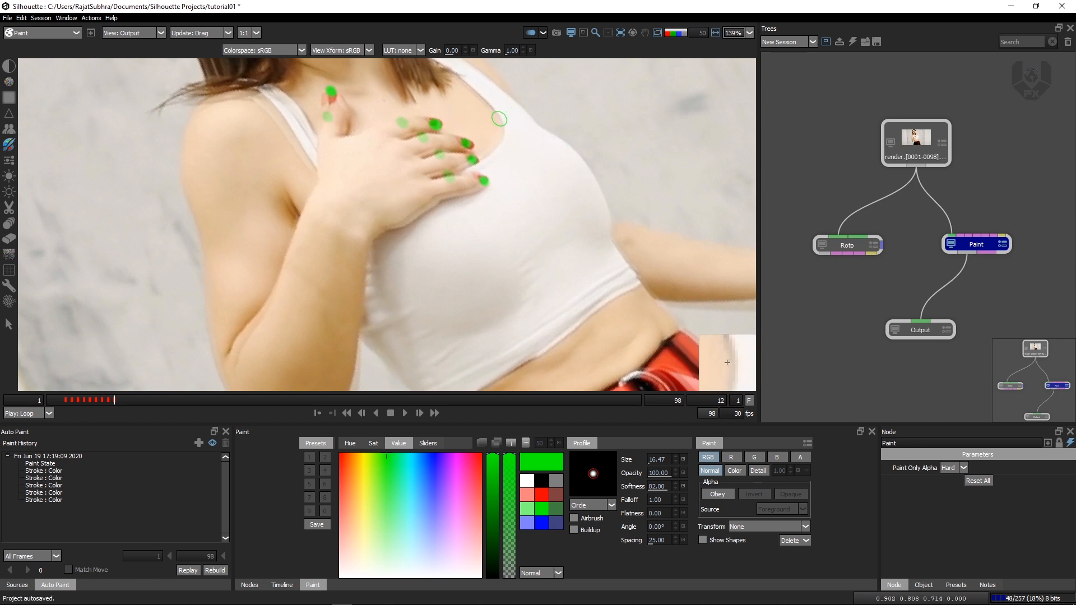
mouse_move(503, 128)
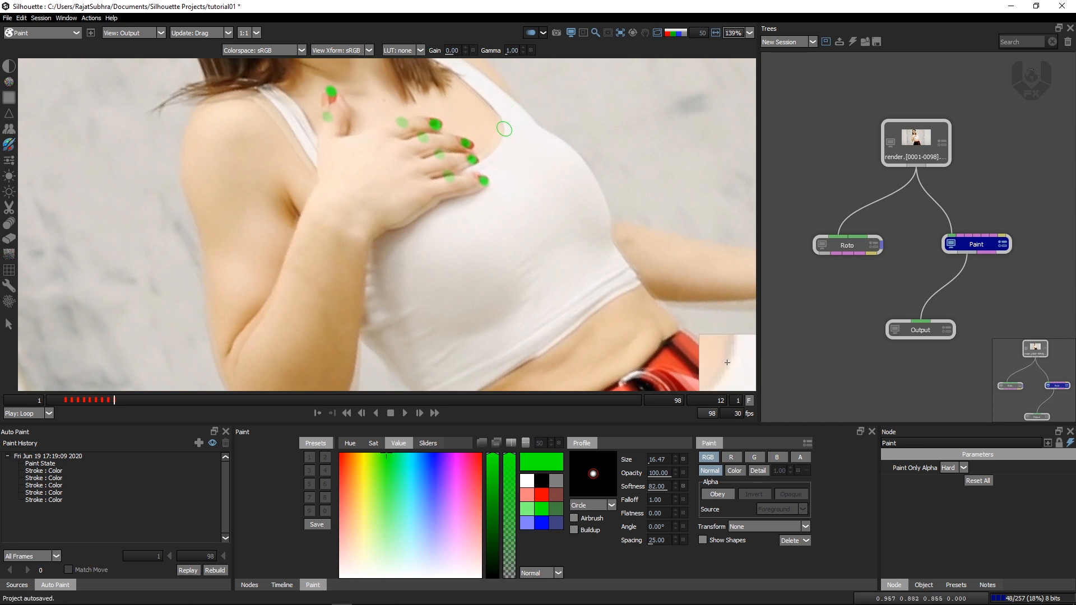
mouse_move(542, 43)
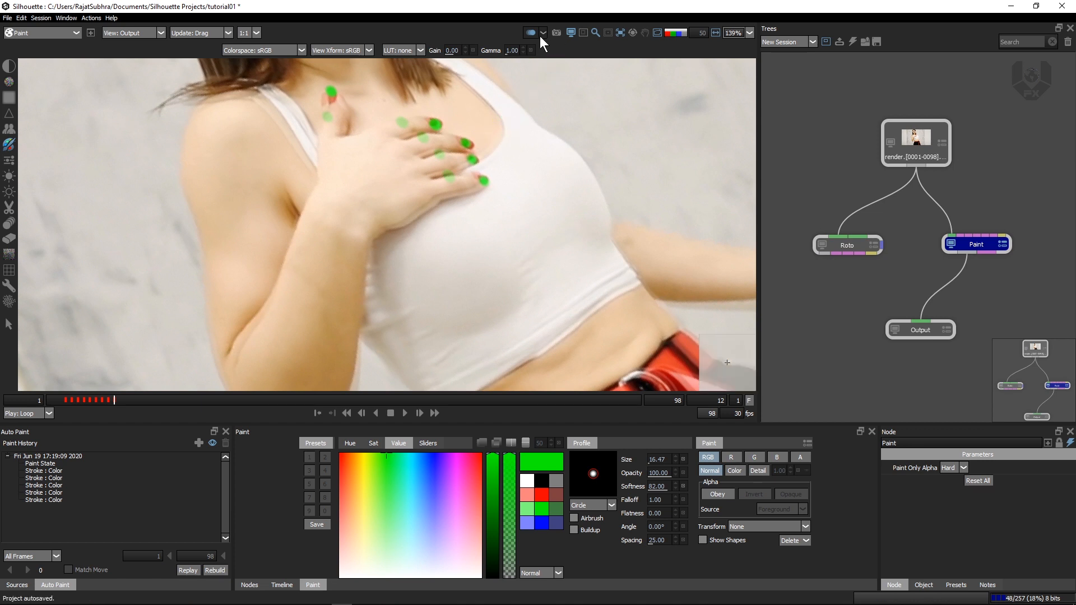
Adjust onion skin and paint curved green streaks down the dancer's side around frame 41
left_click(541, 33)
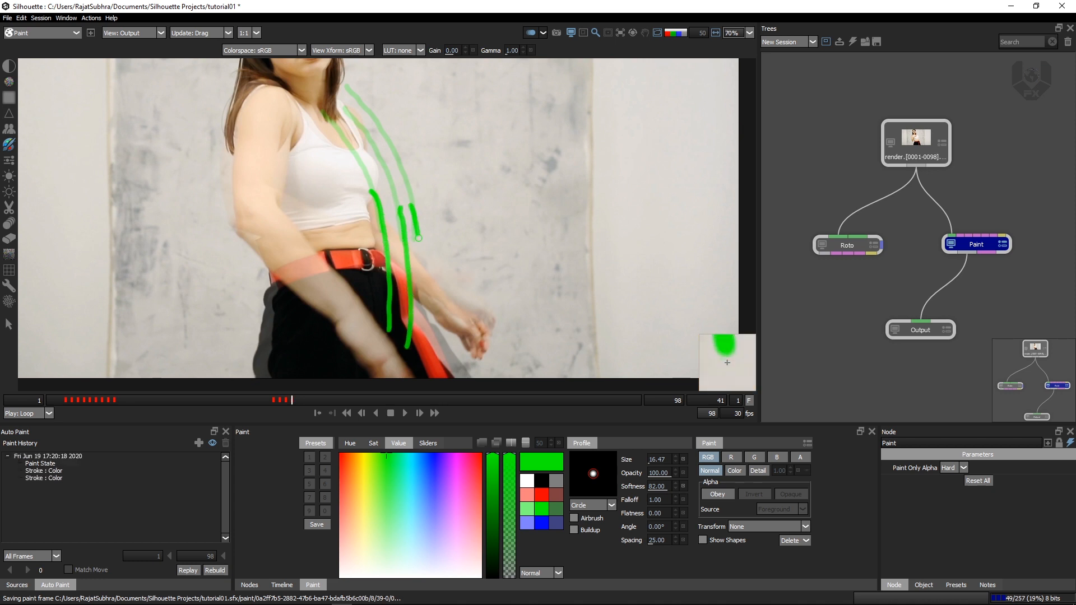
left_click(419, 412)
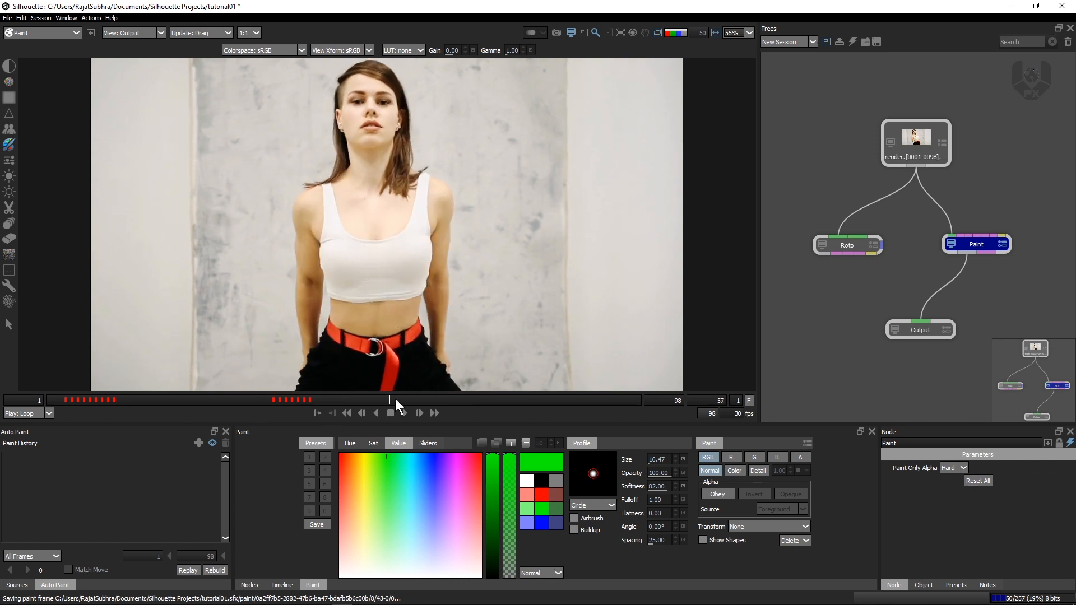
left_click(404, 412)
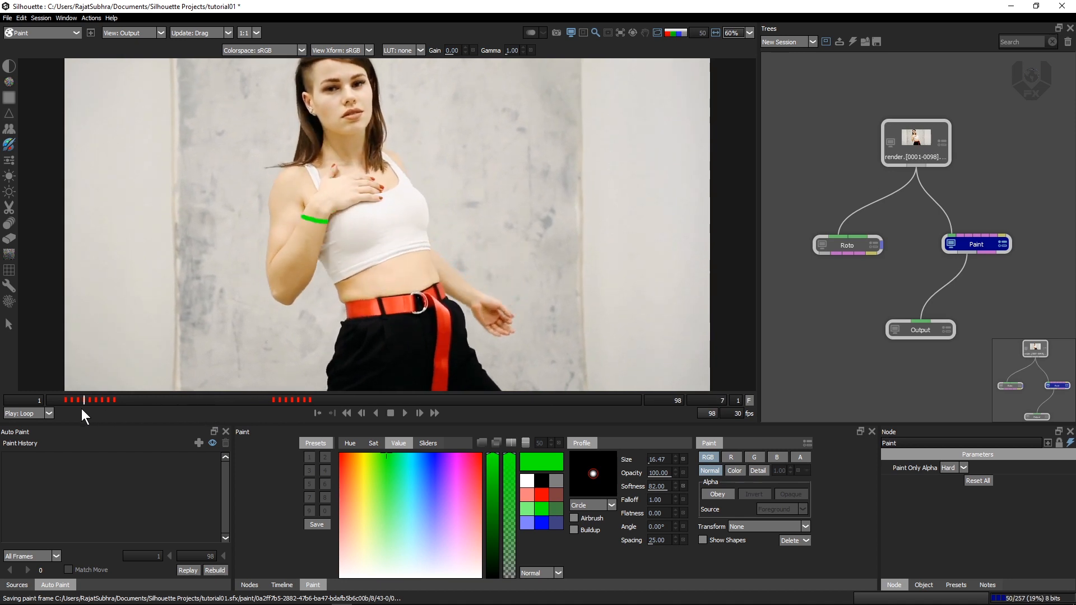
left_click(301, 400)
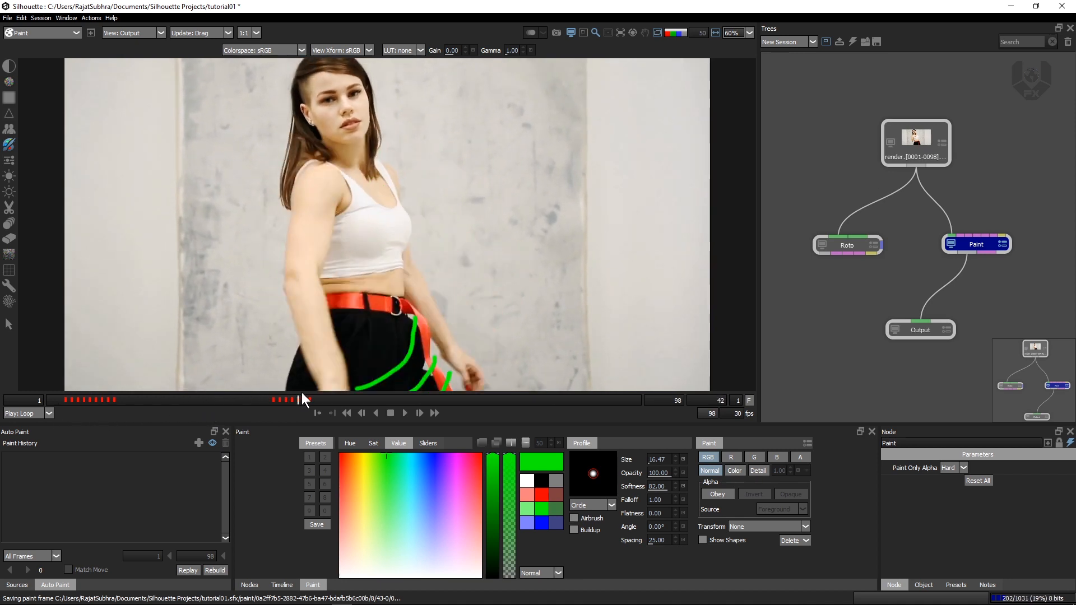